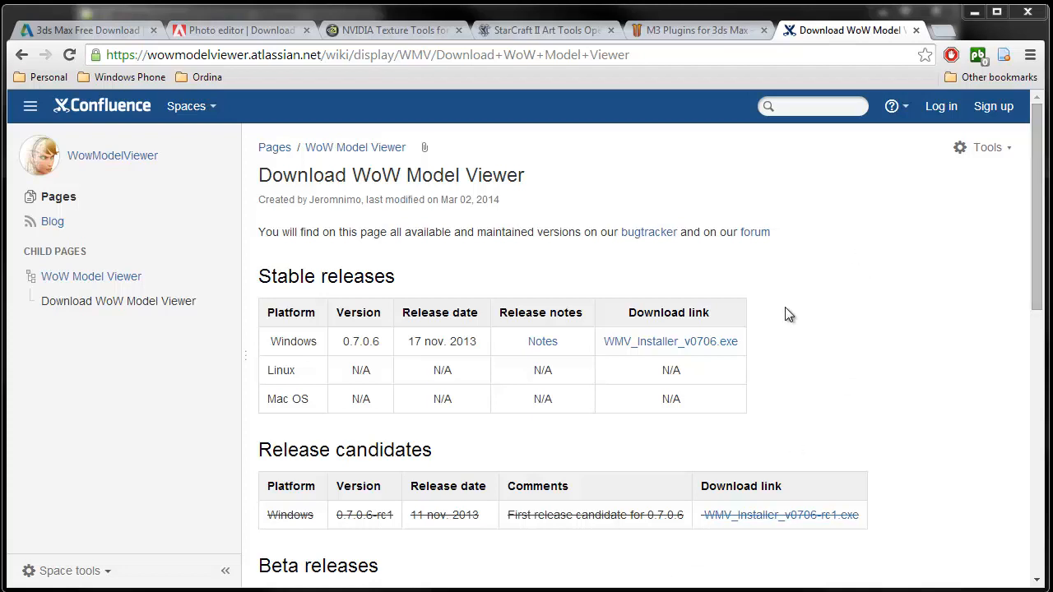
mouse_move(904, 376)
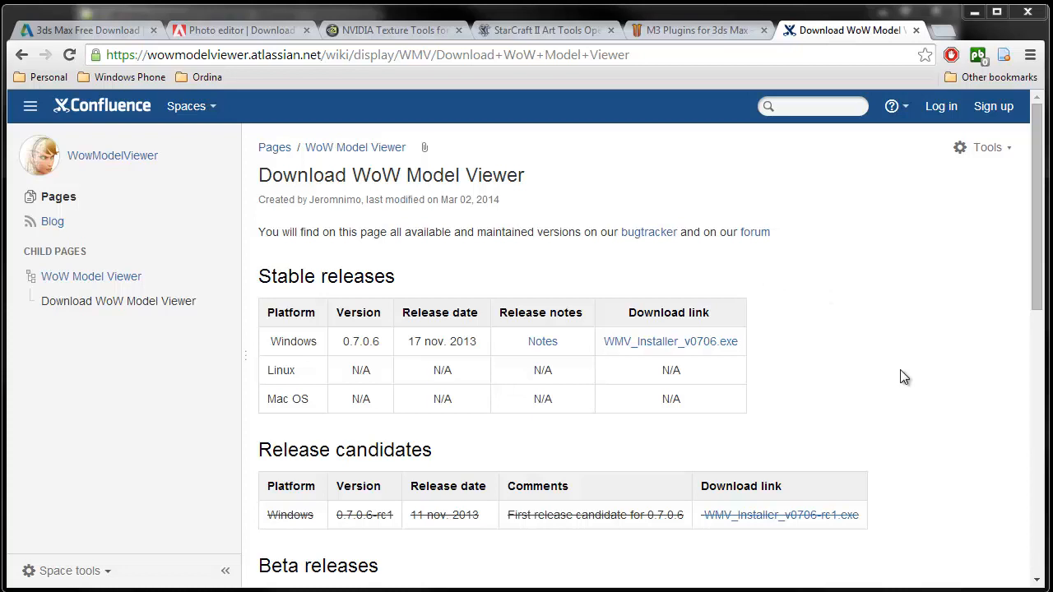
mouse_move(865, 401)
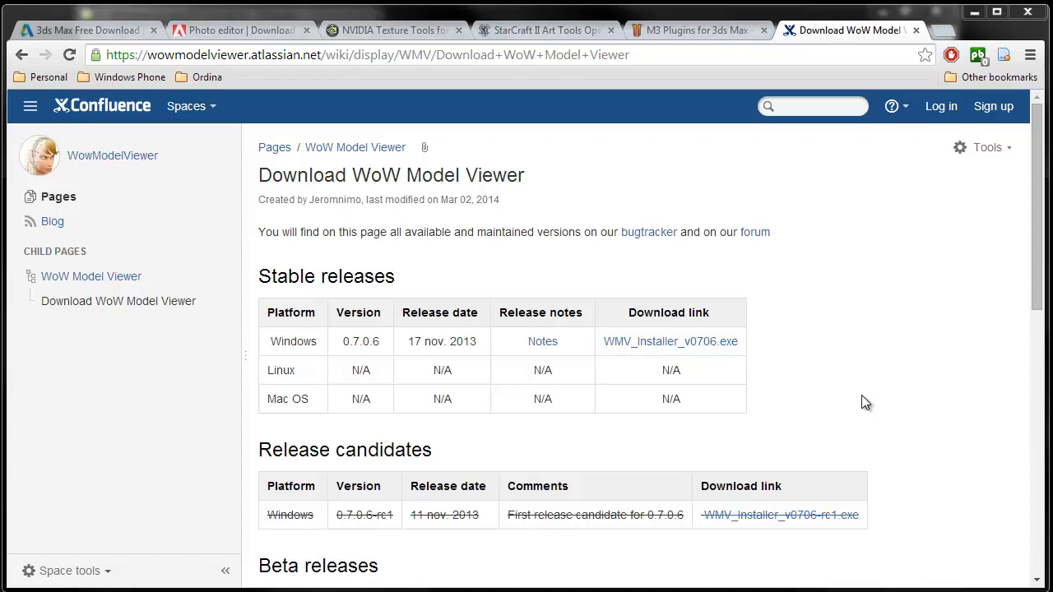
mouse_move(694, 238)
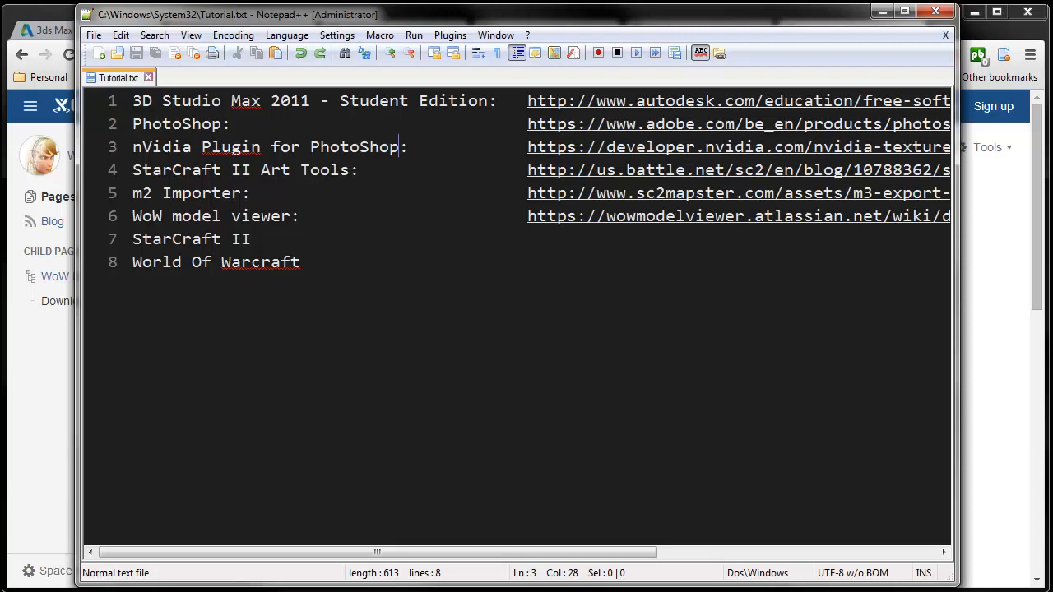
mouse_move(469, 311)
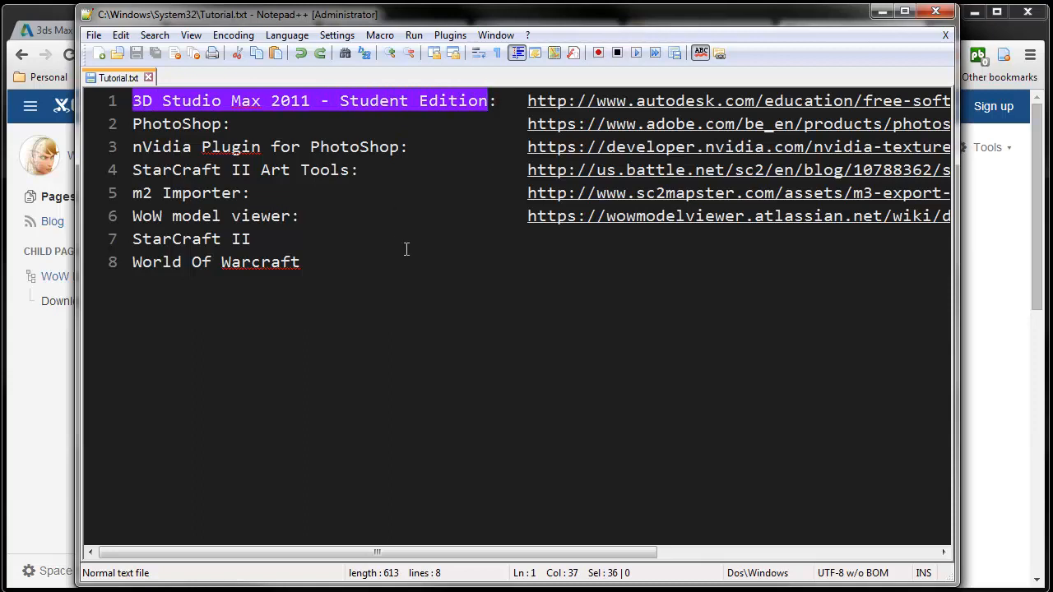
mouse_move(395, 288)
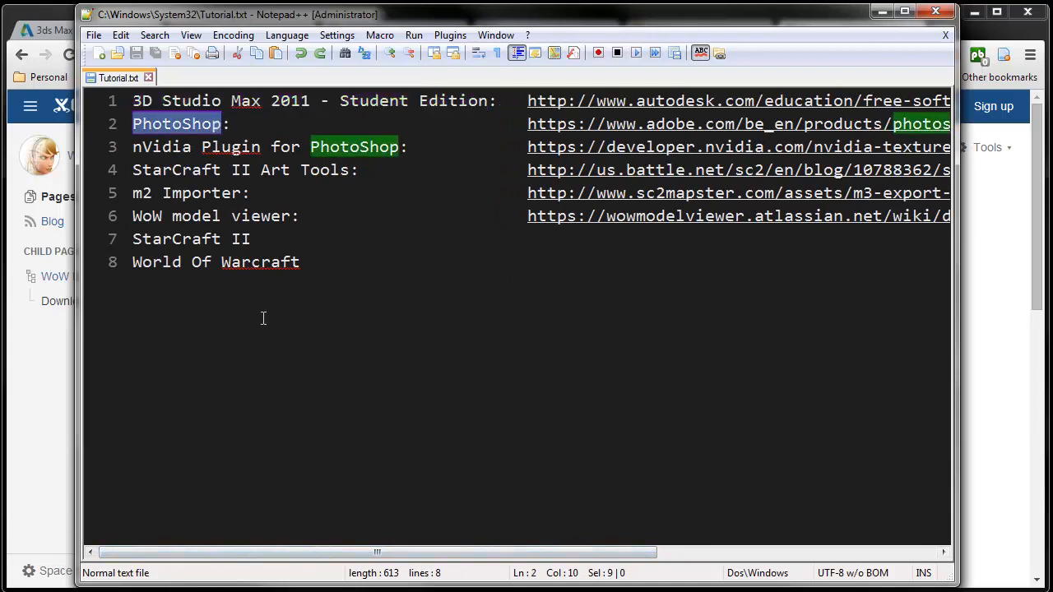
mouse_move(269, 337)
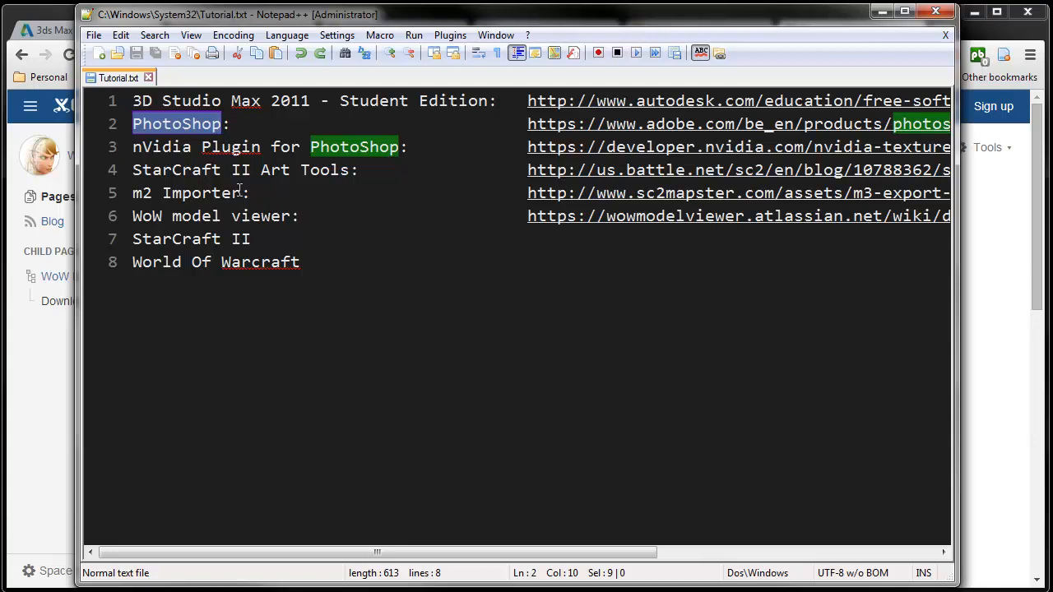
mouse_move(161, 141)
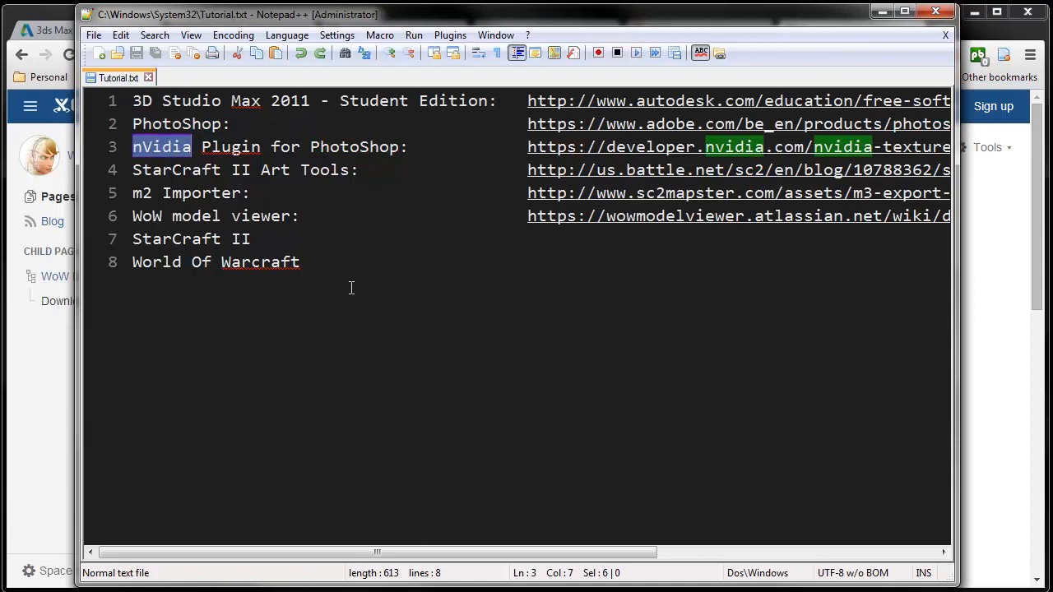
mouse_move(368, 303)
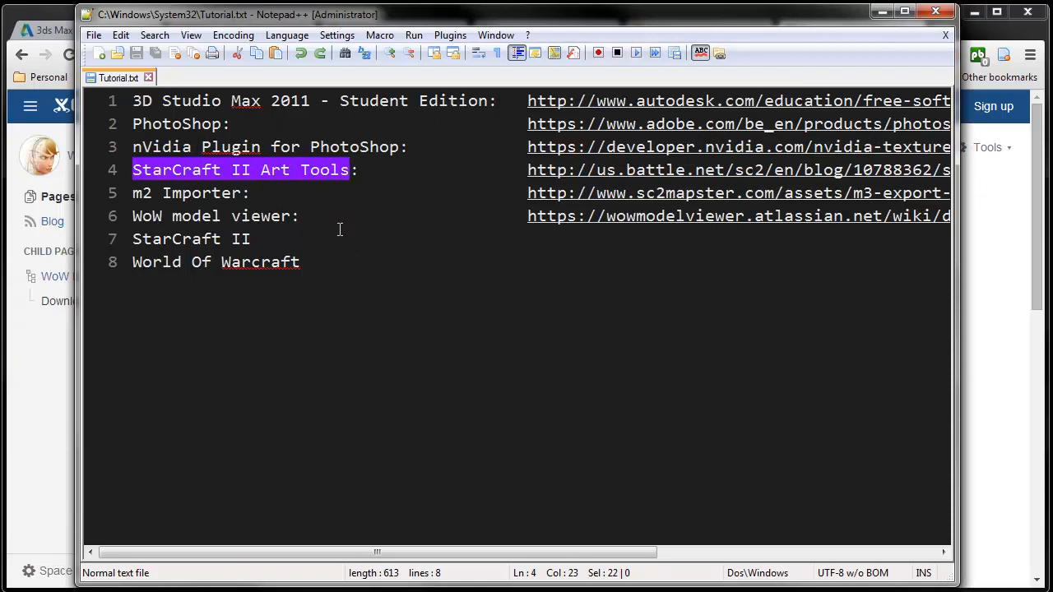
mouse_move(321, 343)
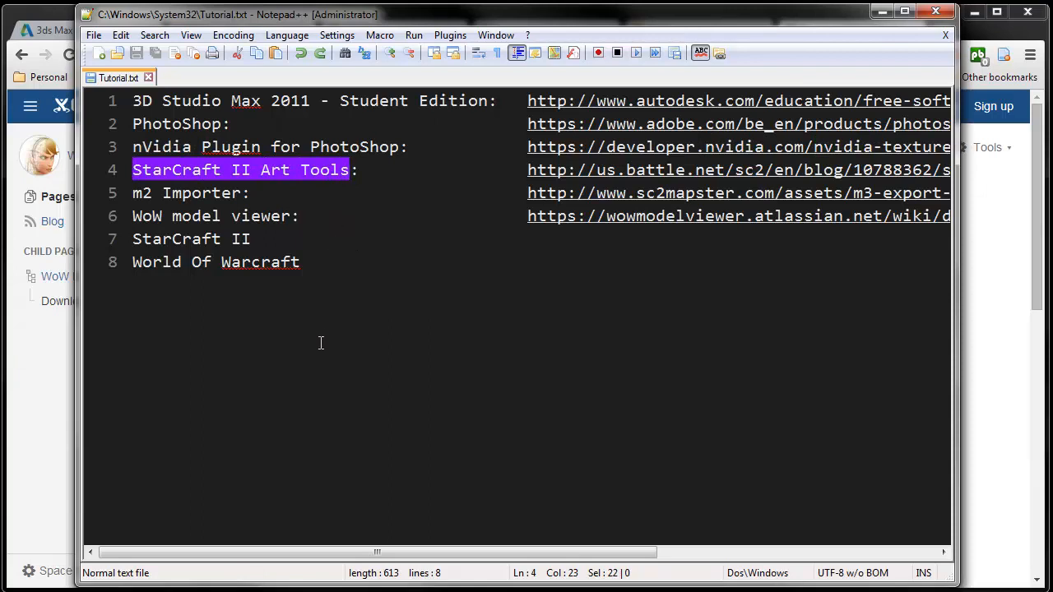
mouse_move(175, 209)
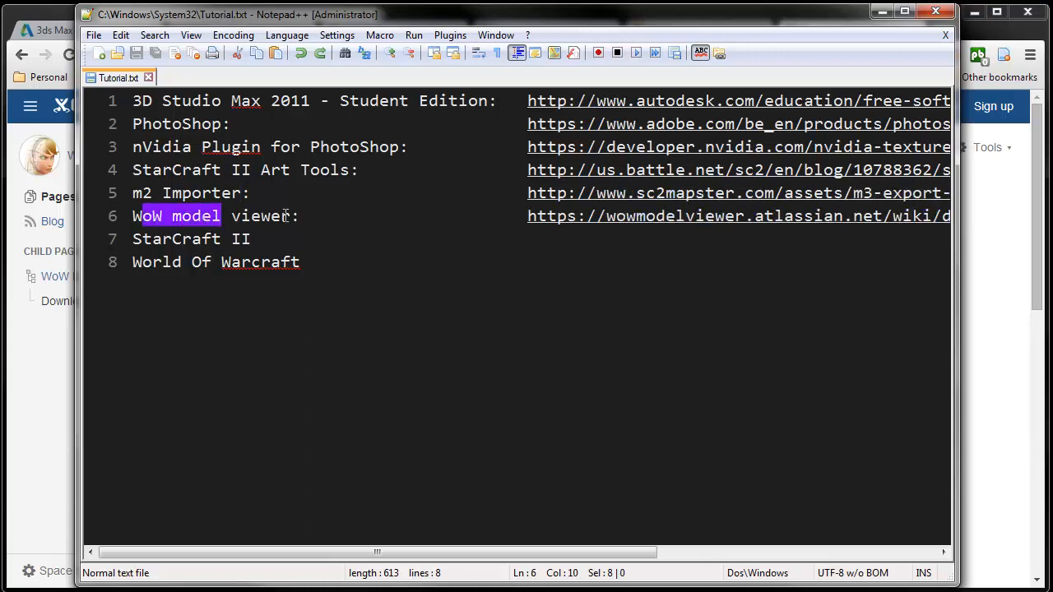
Highlight the WoW Model Viewer and StarCraft II entries in the Tutorial.txt tool list
left_click_drag(220, 215, 290, 215)
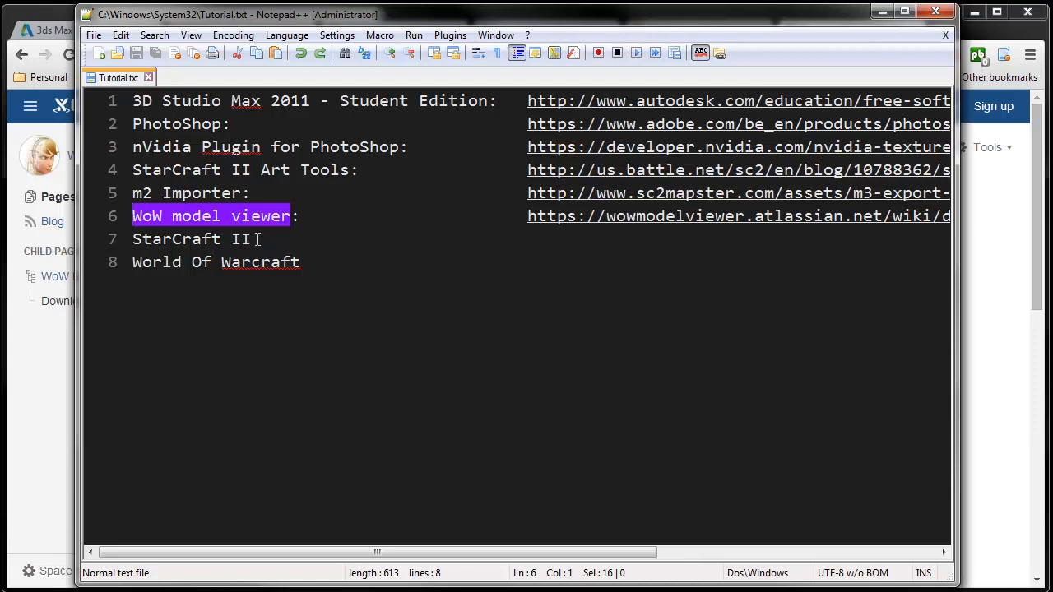
double_click(240, 238)
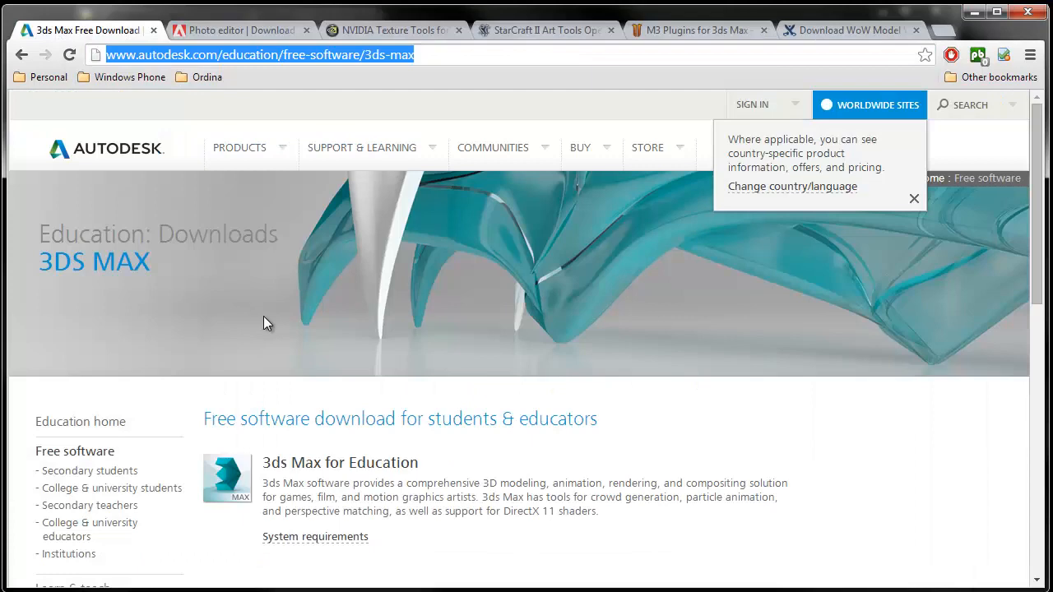
mouse_move(377, 331)
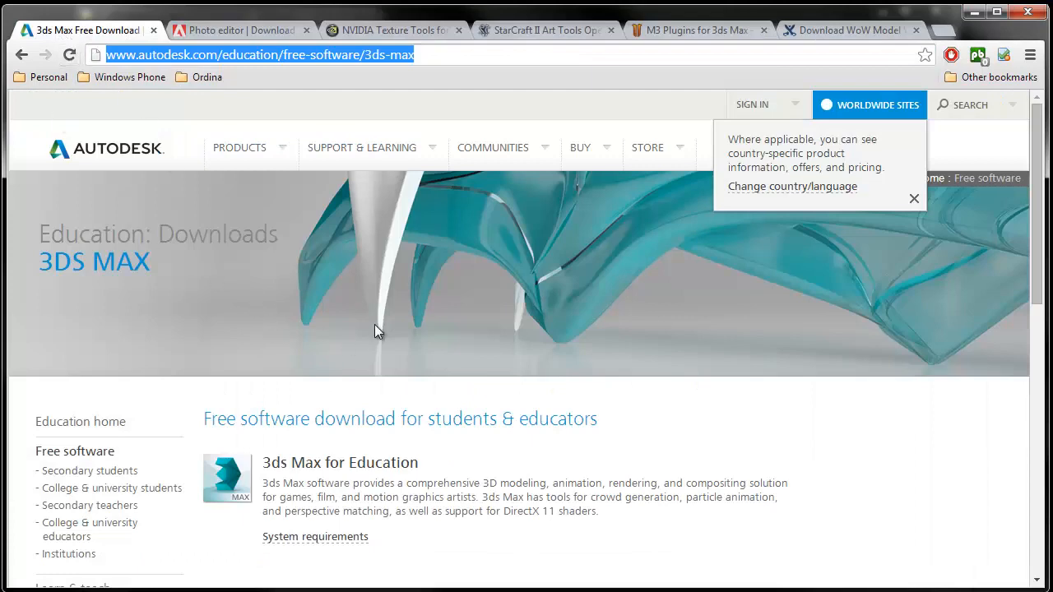
Review the 3ds Max education download page, then move on to the Adobe Photoshop page
scroll("down", 3)
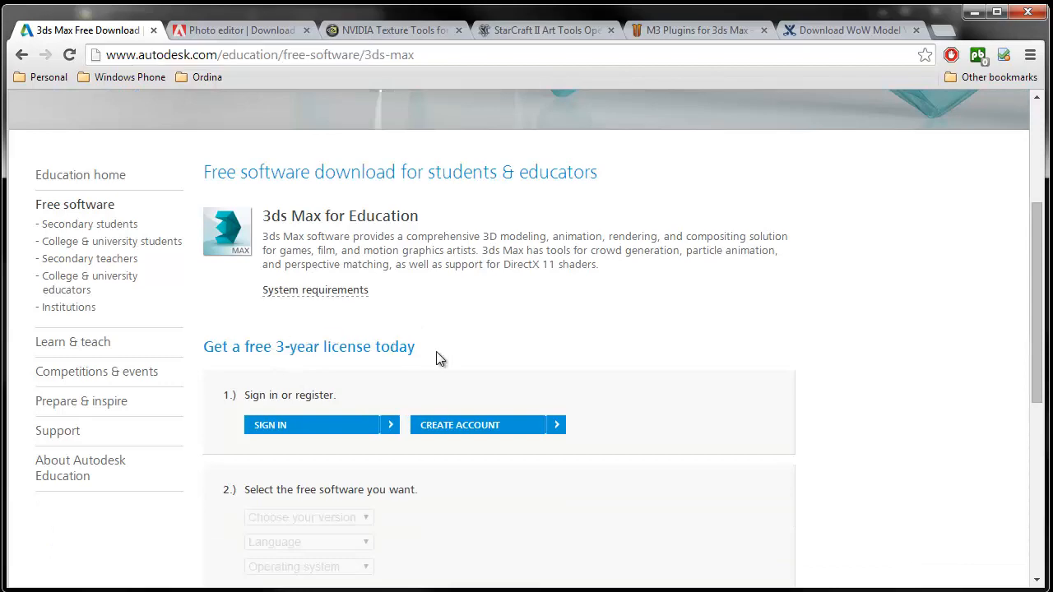
scroll("down", 3)
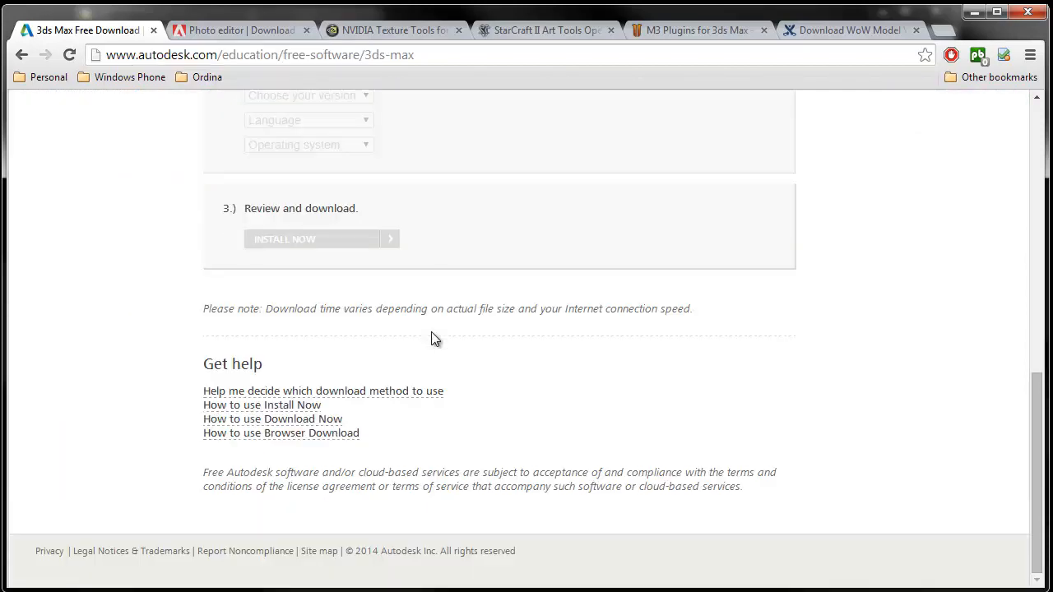
scroll("up", 3)
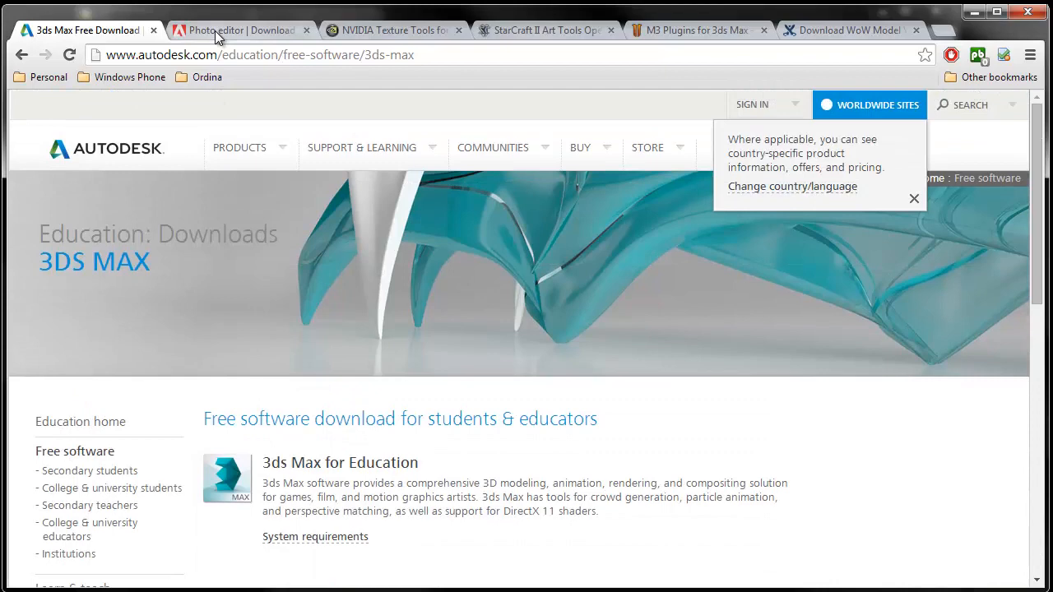
left_click(239, 30)
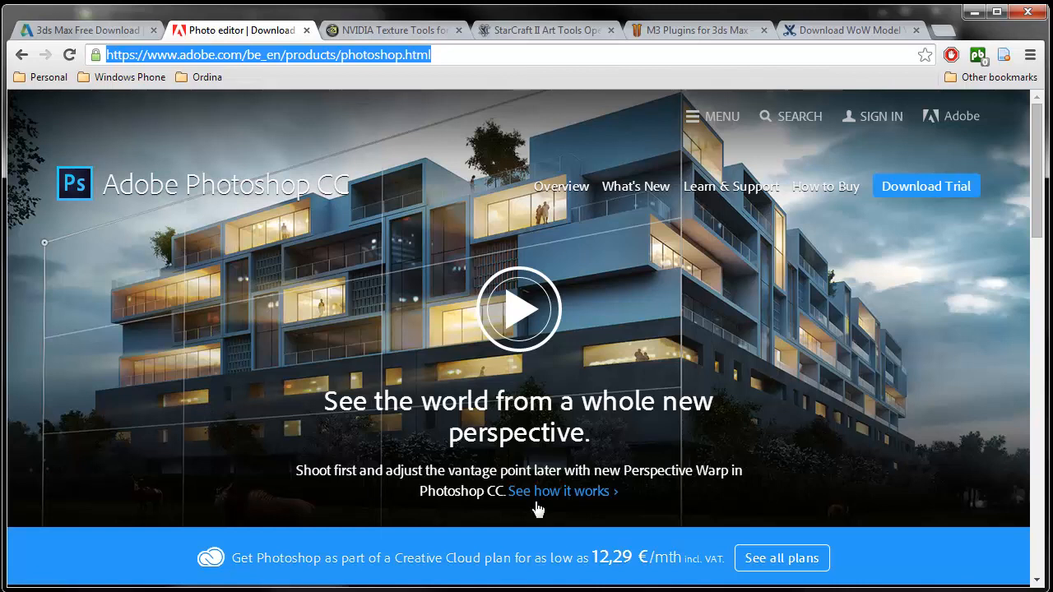
mouse_move(711, 276)
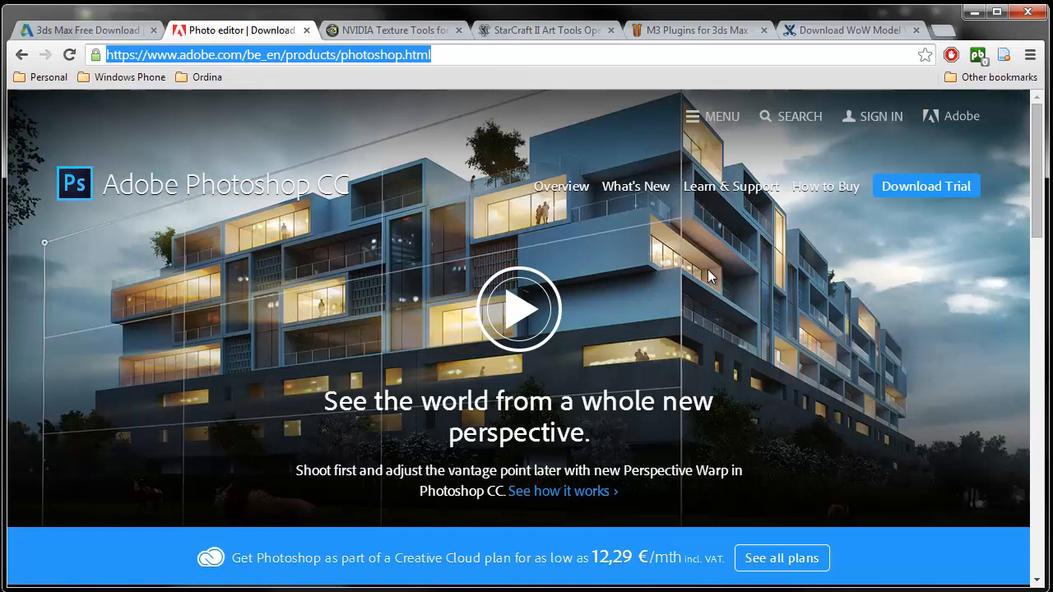
mouse_move(688, 310)
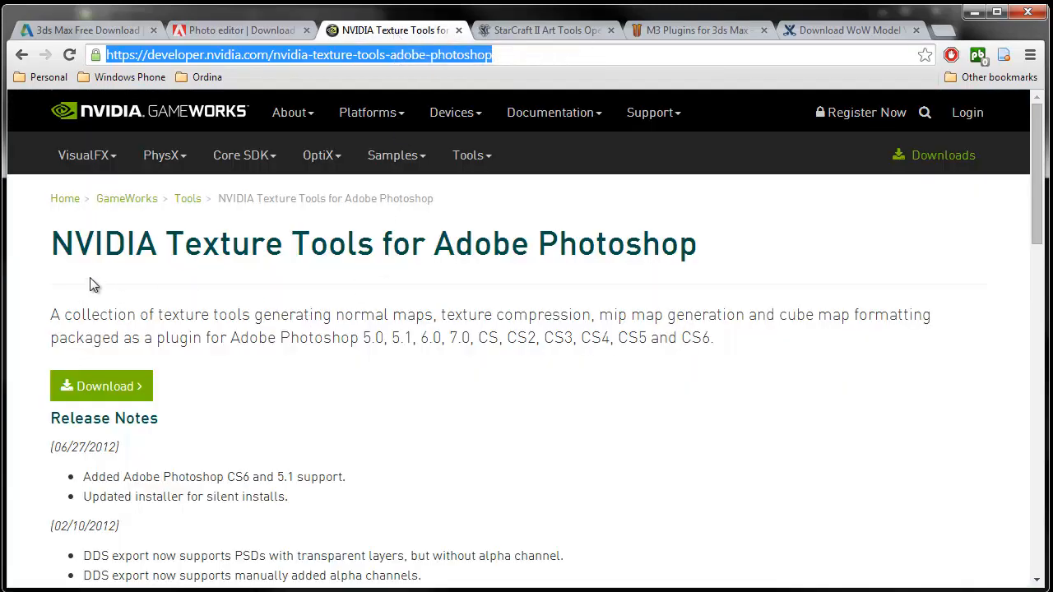
mouse_move(664, 292)
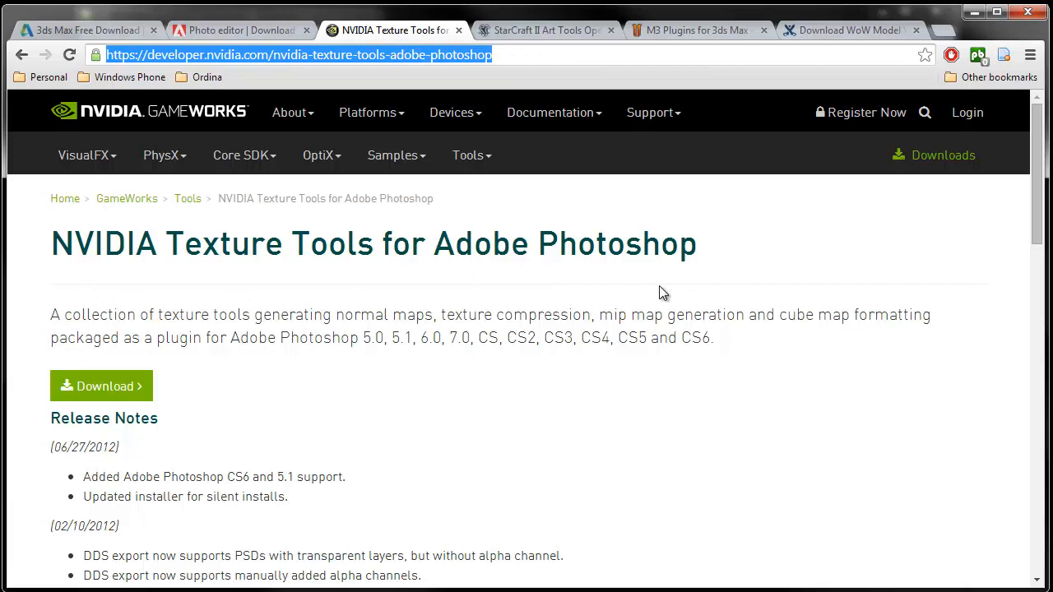
mouse_move(365, 342)
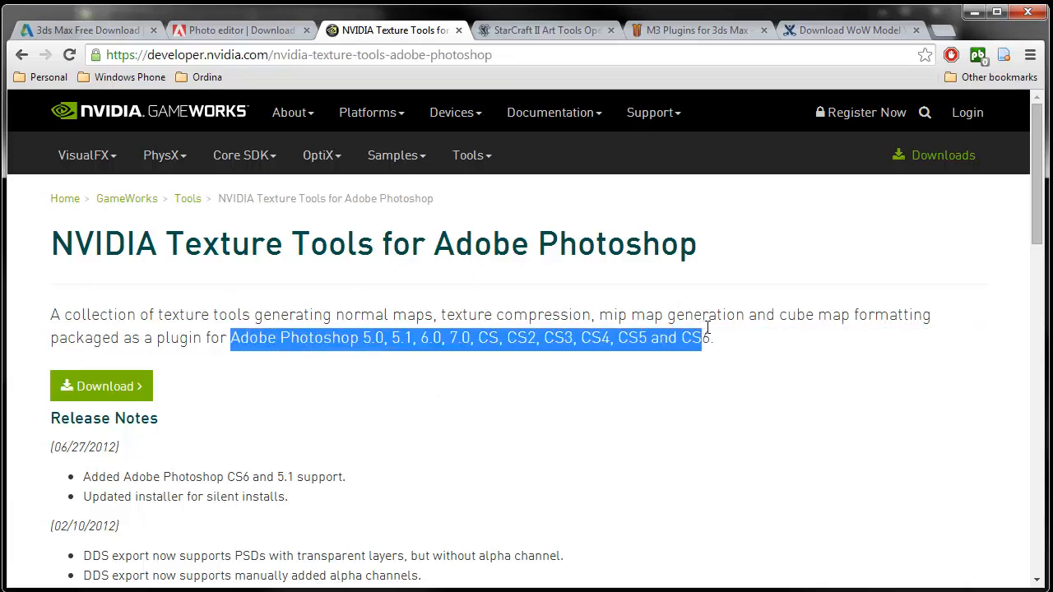
Scroll to the Normal Map filter and DDS plug-in sections, then move to the StarCraft II Art Tools page
scroll("down", 3)
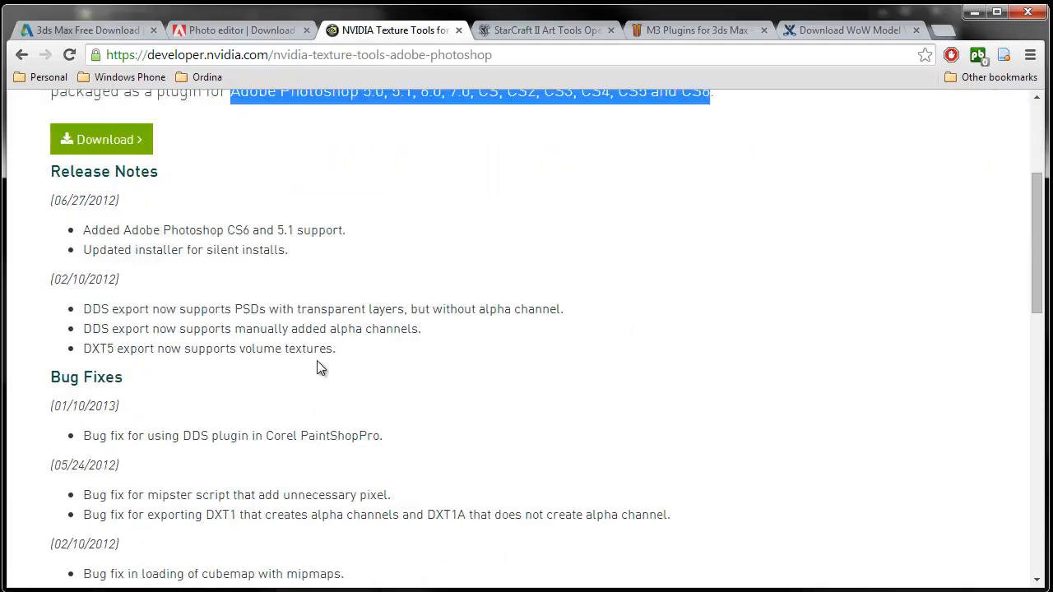
scroll("down", 3)
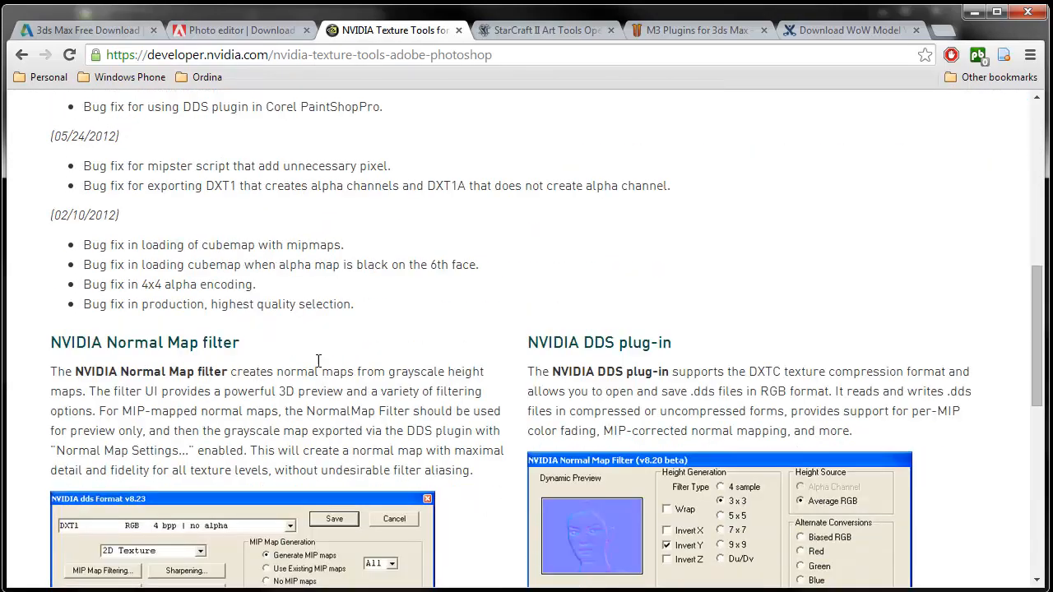
scroll("down", 3)
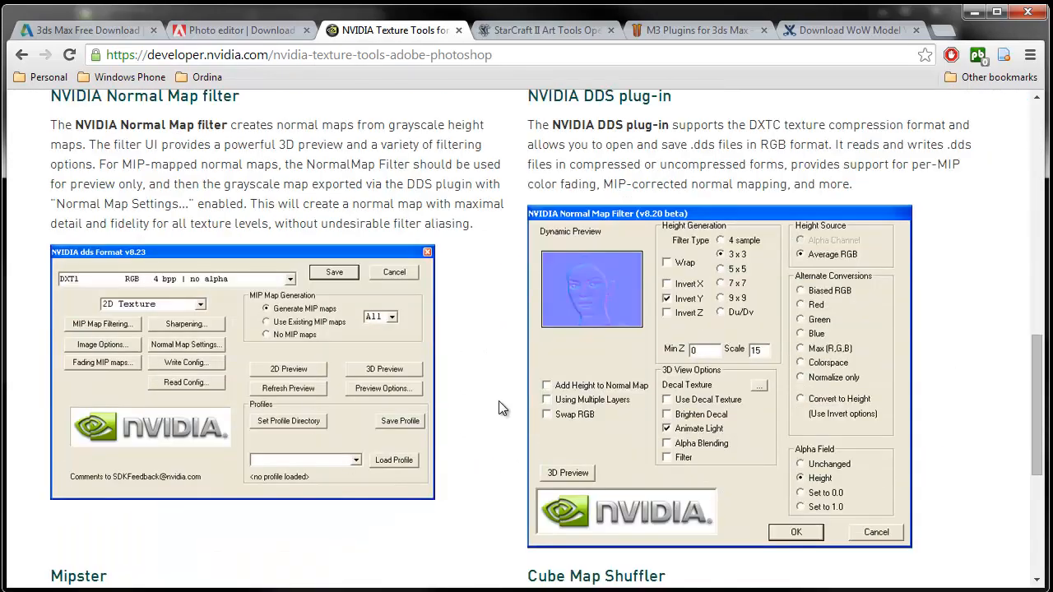
mouse_move(467, 340)
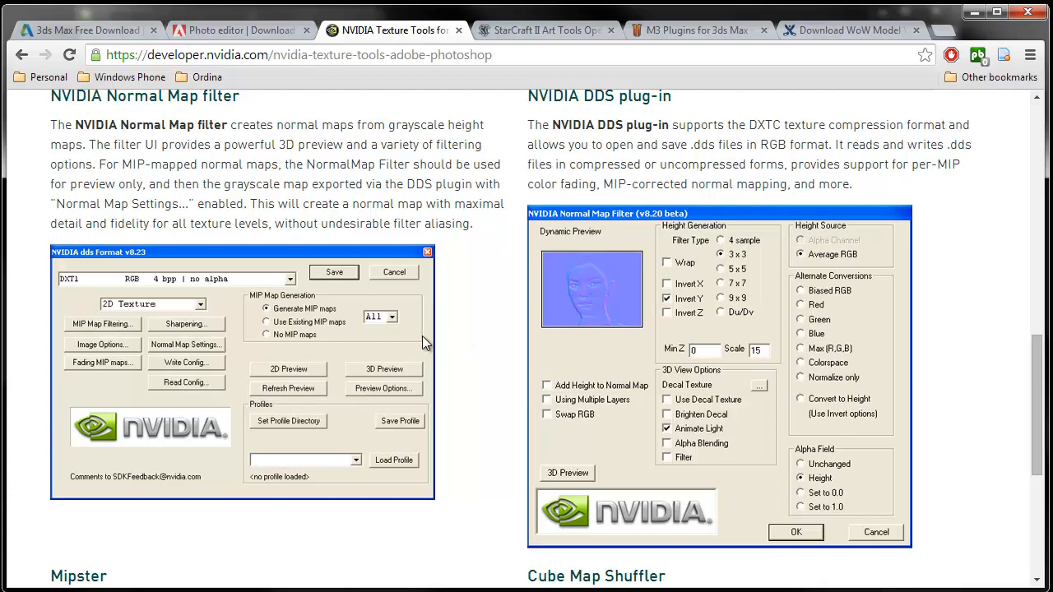
mouse_move(480, 427)
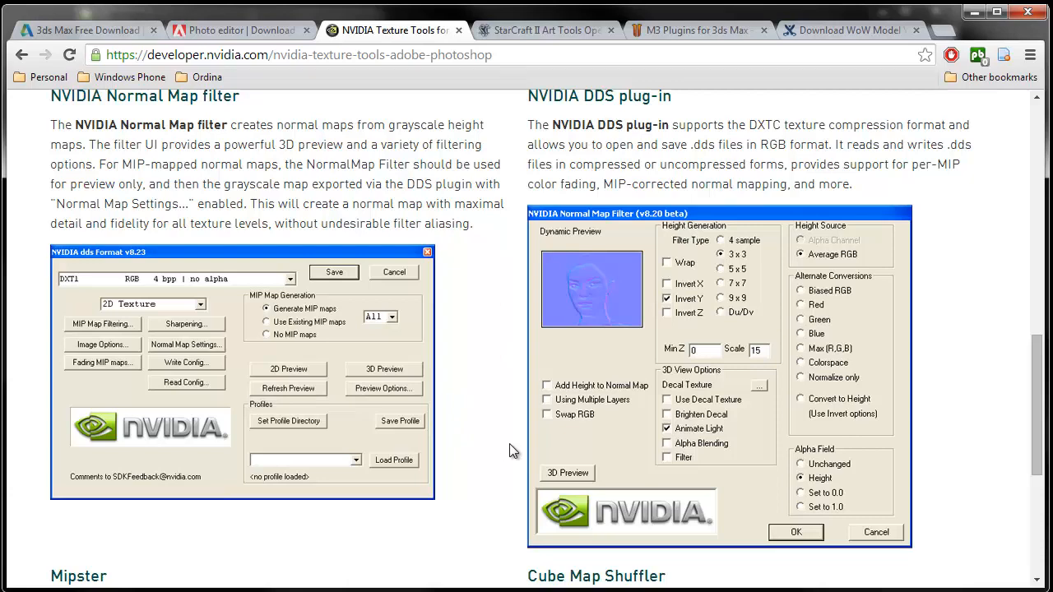
mouse_move(539, 29)
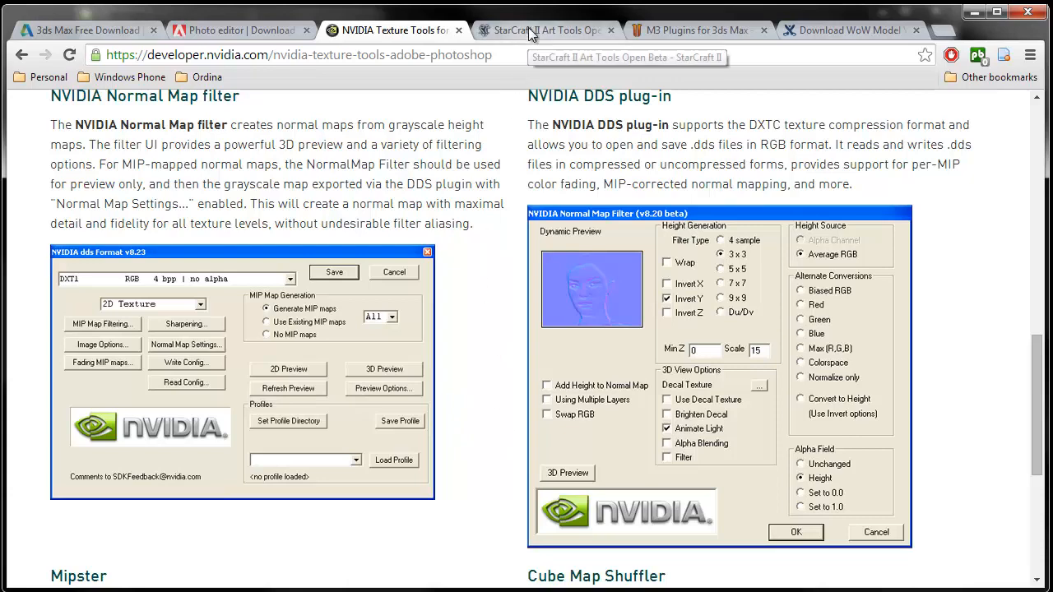
left_click(535, 30)
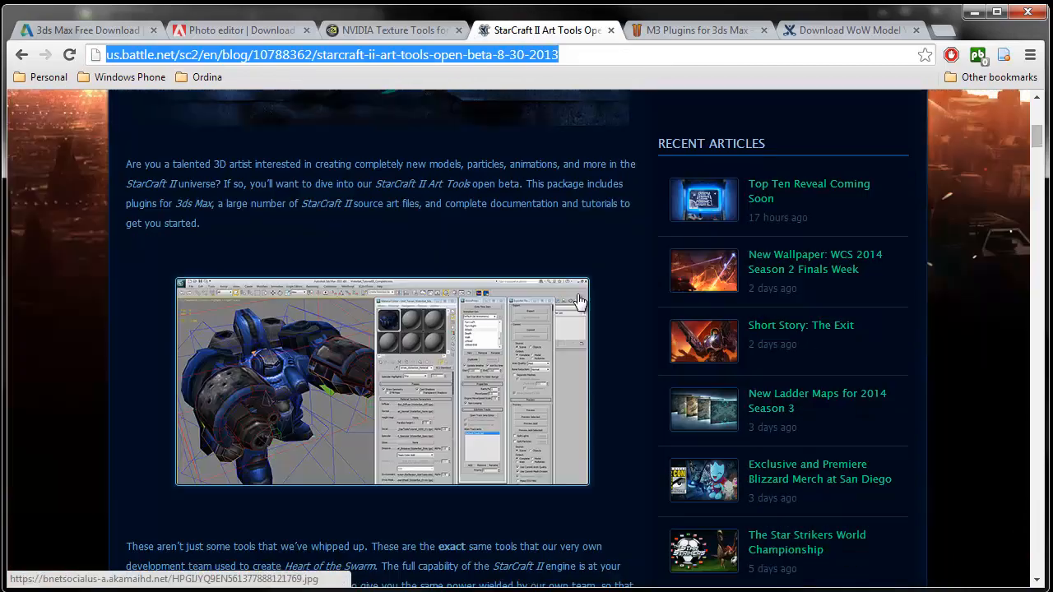
mouse_move(615, 330)
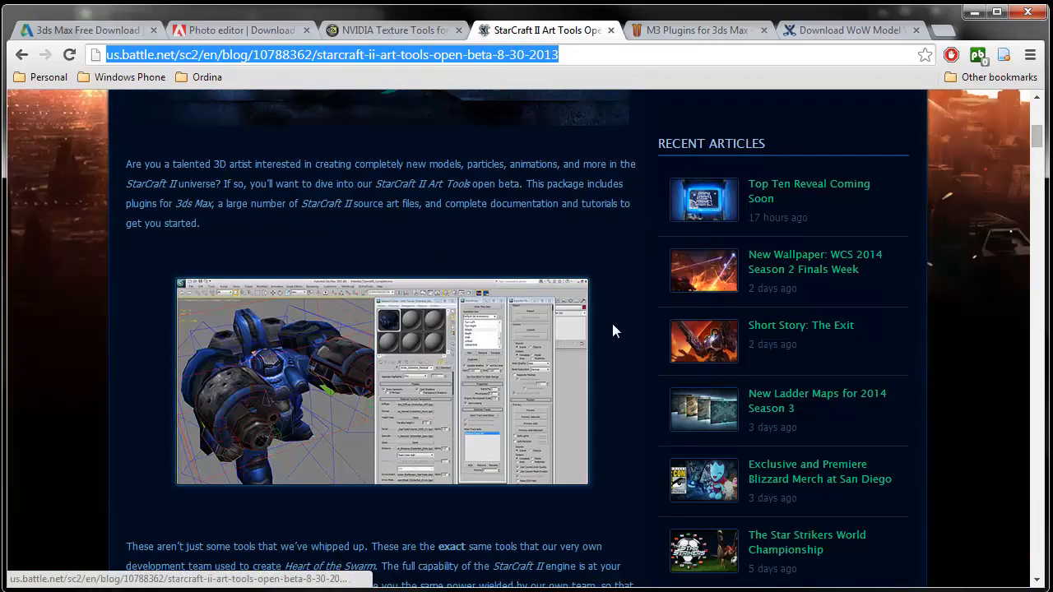
scroll("down", 3)
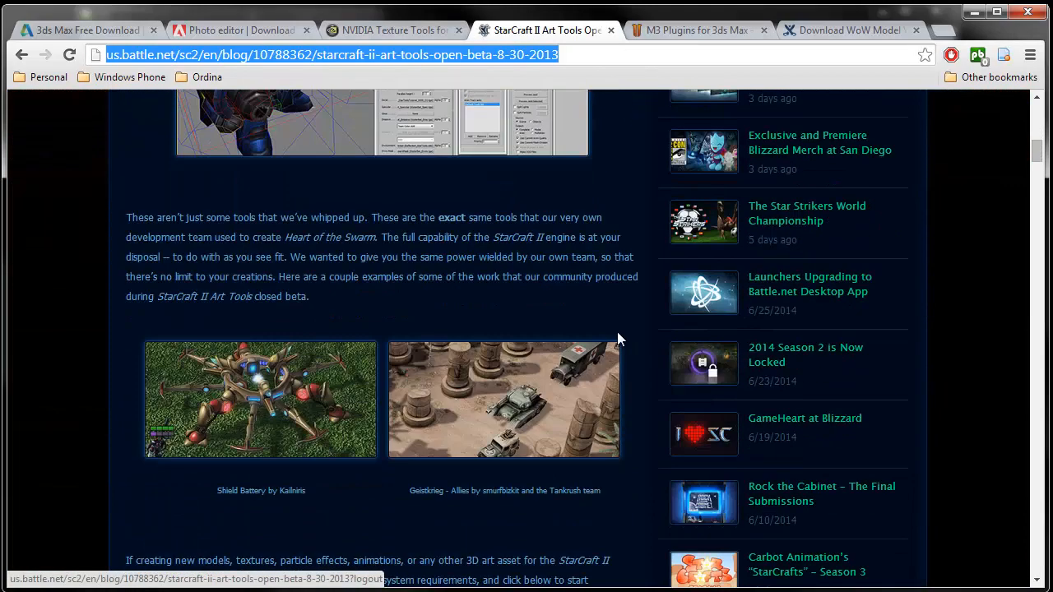
scroll("down", 3)
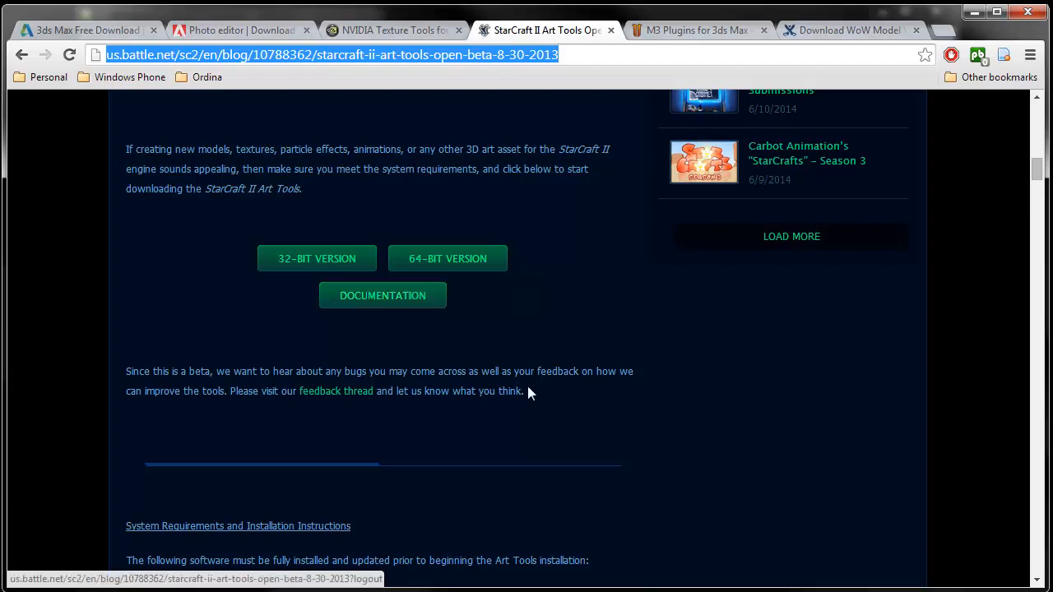
mouse_move(567, 372)
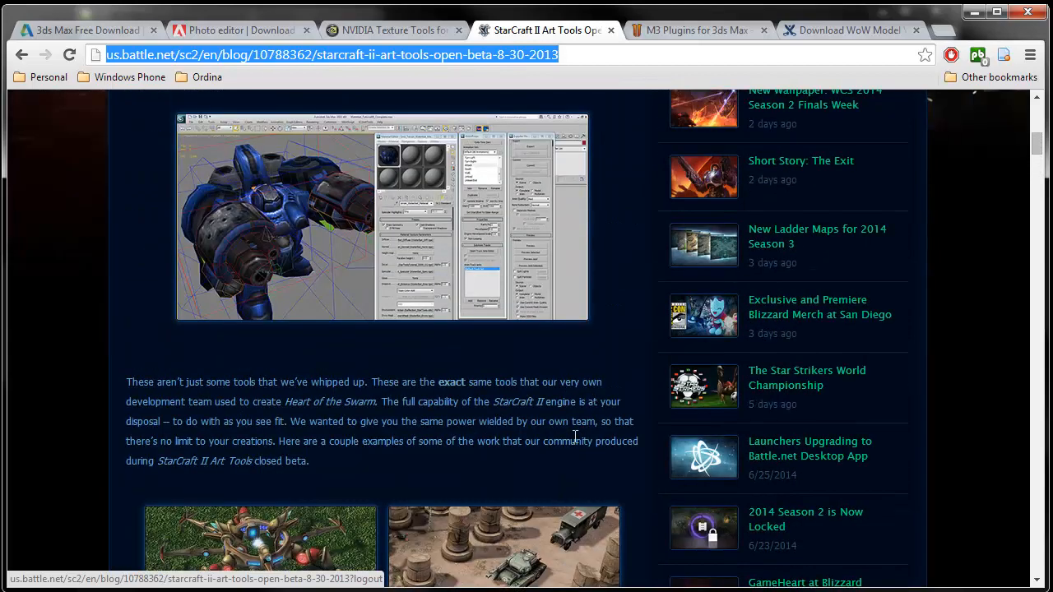
mouse_move(357, 424)
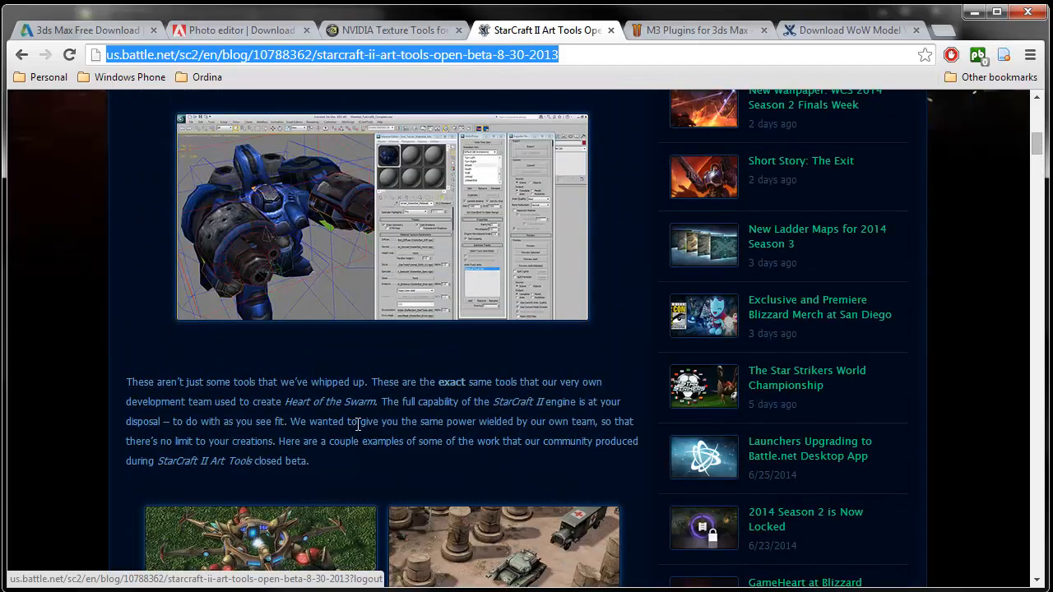
mouse_move(263, 342)
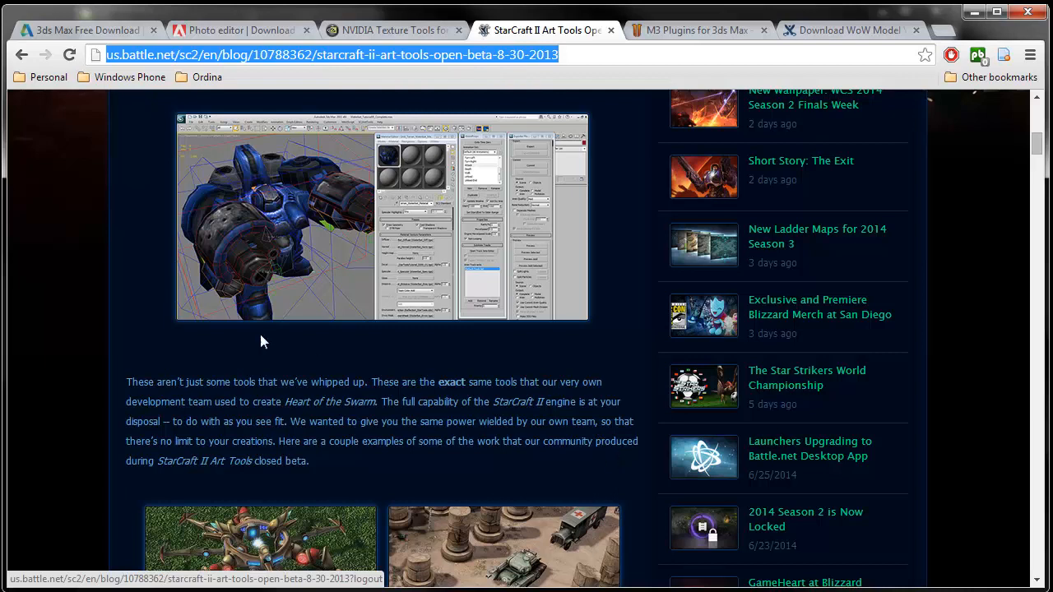
mouse_move(352, 375)
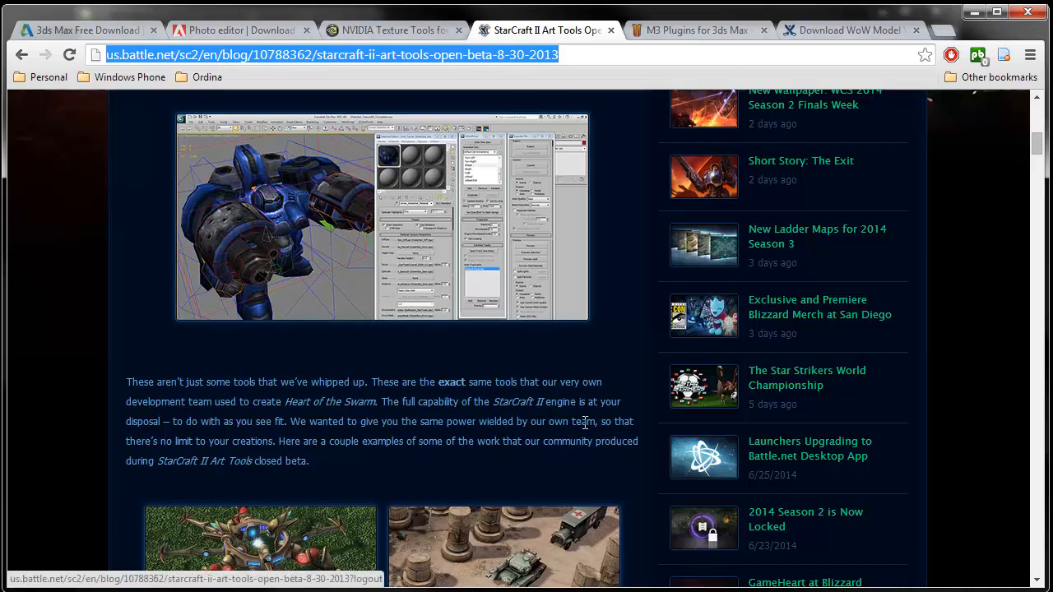
mouse_move(627, 359)
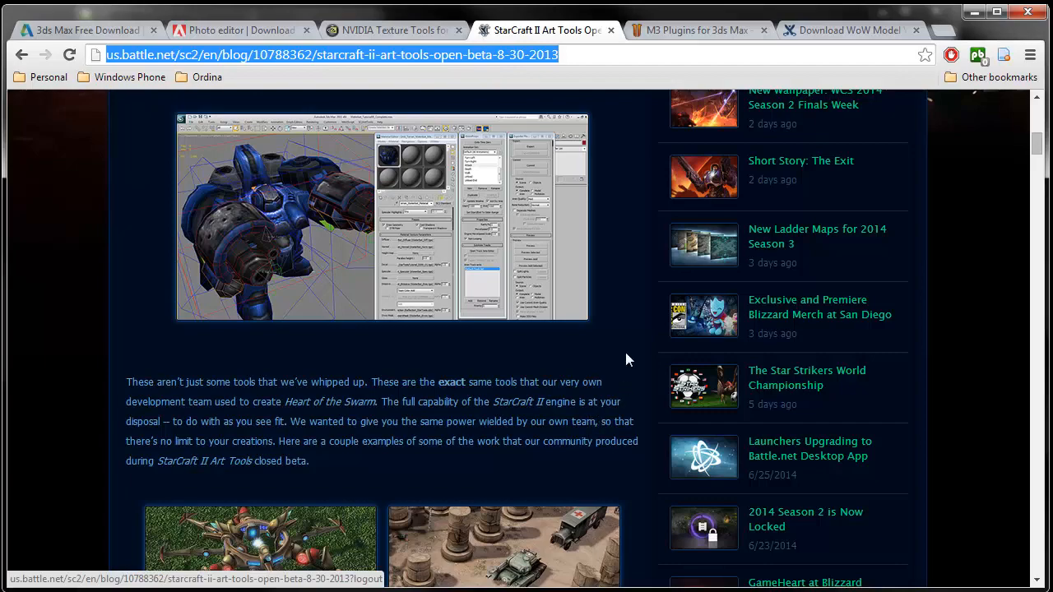
mouse_move(609, 379)
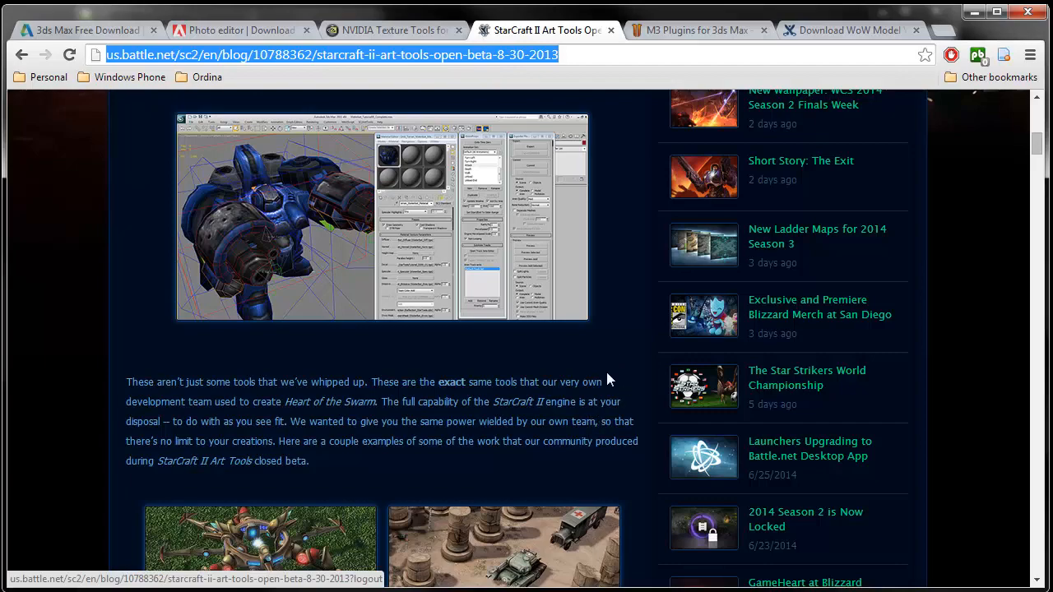
scroll("down", 3)
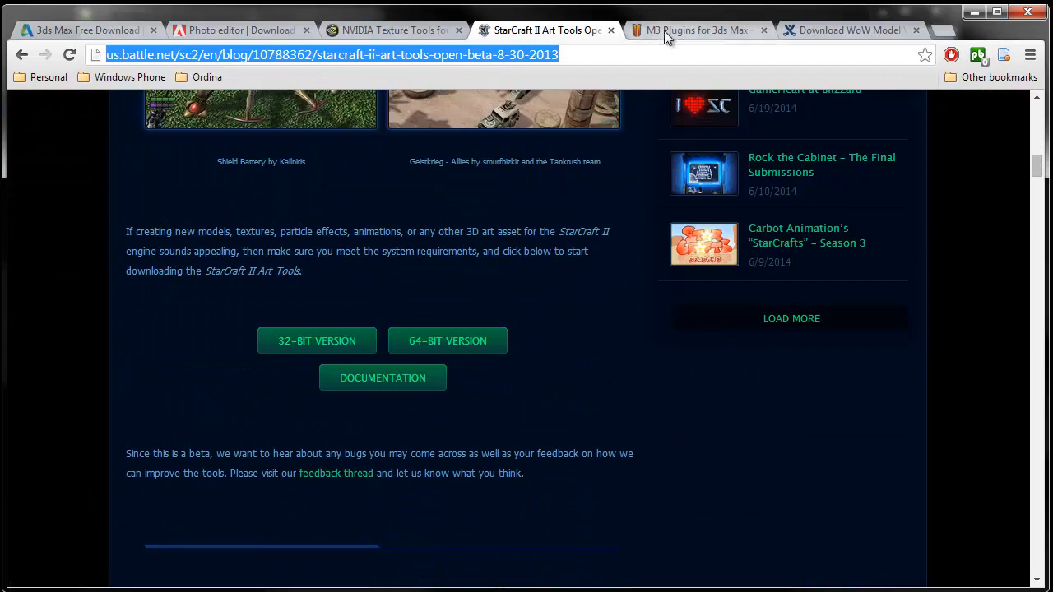
Show the M3 Plugins v1.6 change log with the bundled m2_import script
left_click(694, 29)
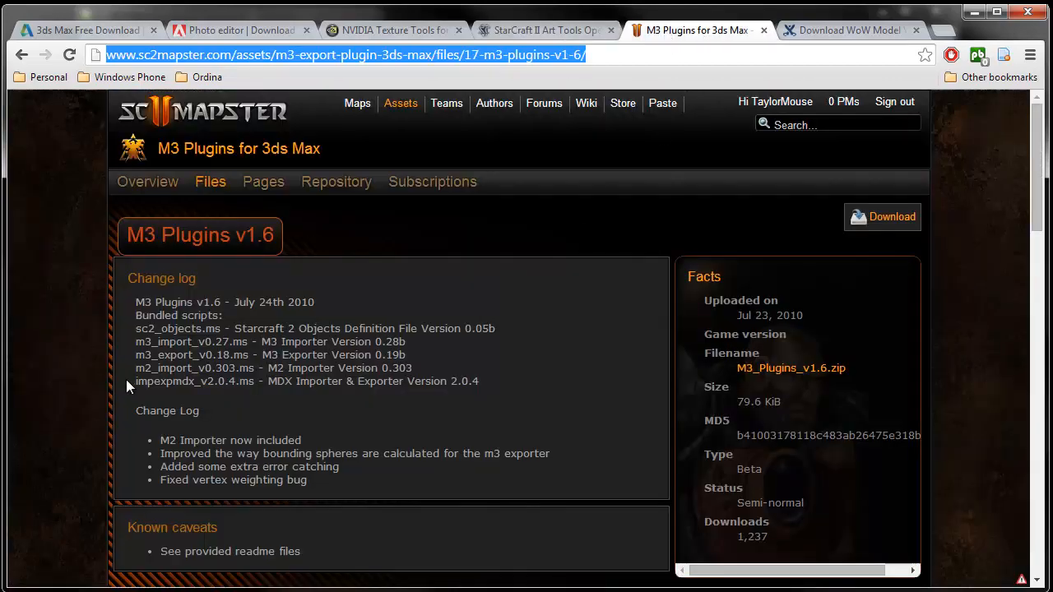
mouse_move(426, 401)
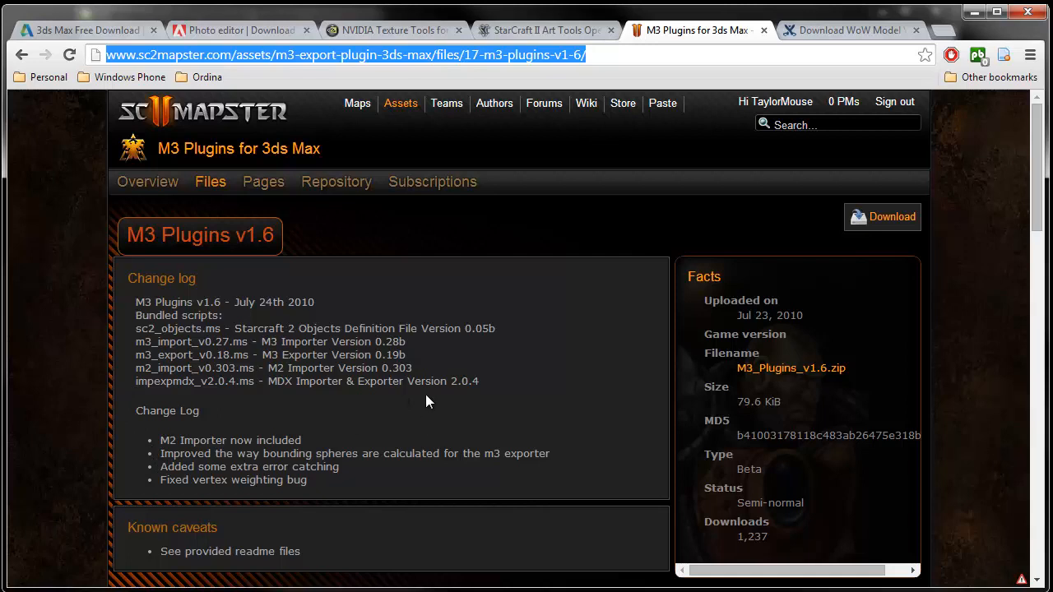
mouse_move(518, 257)
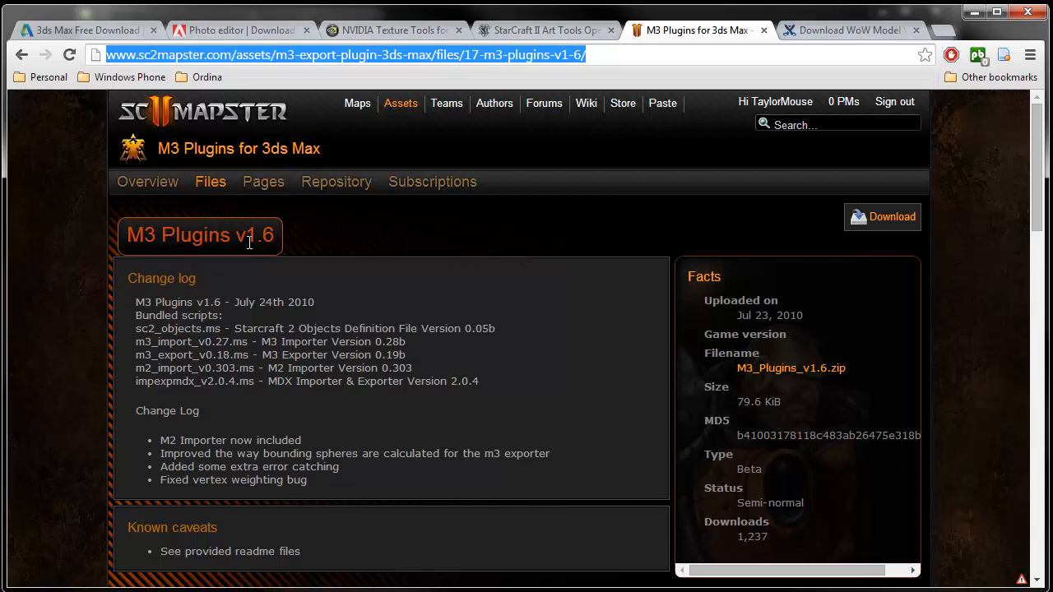
scroll("down", 3)
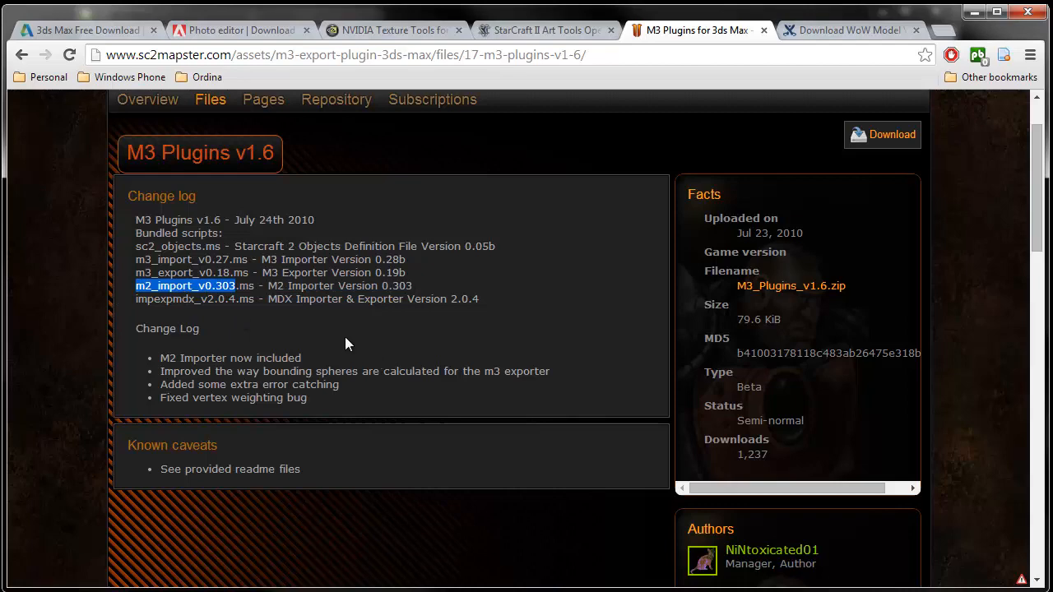
mouse_move(825, 43)
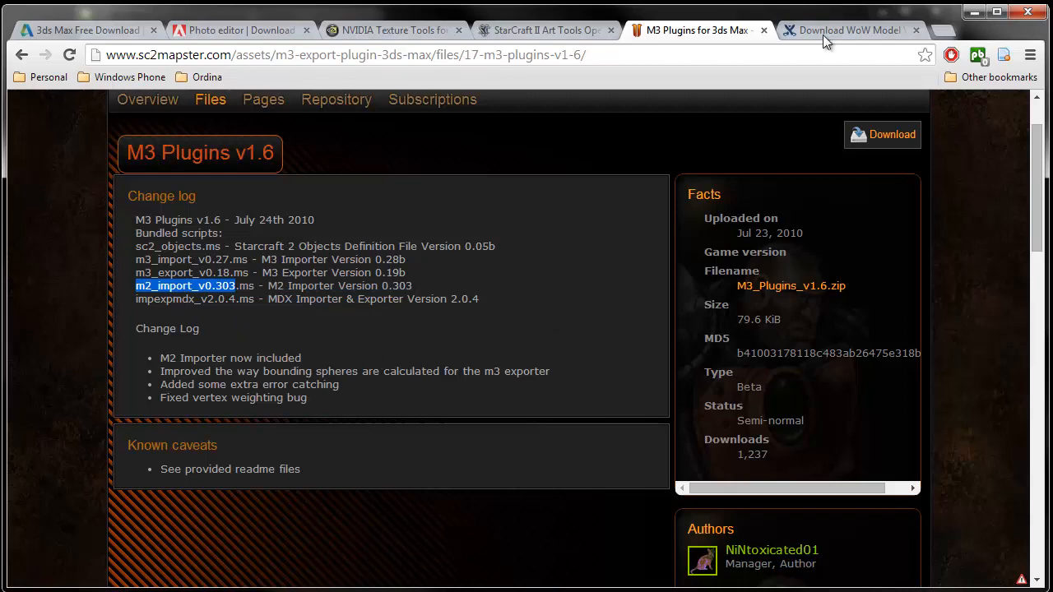
Show the WoW Model Viewer stable releases table with the Windows 0.7.0.6 installer
left_click(847, 30)
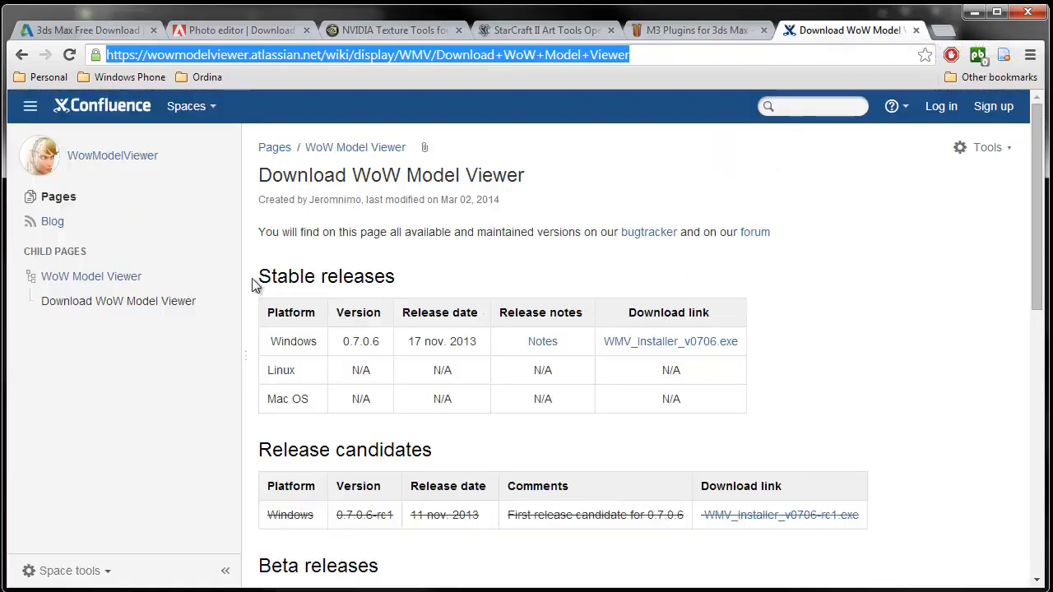
mouse_move(162, 253)
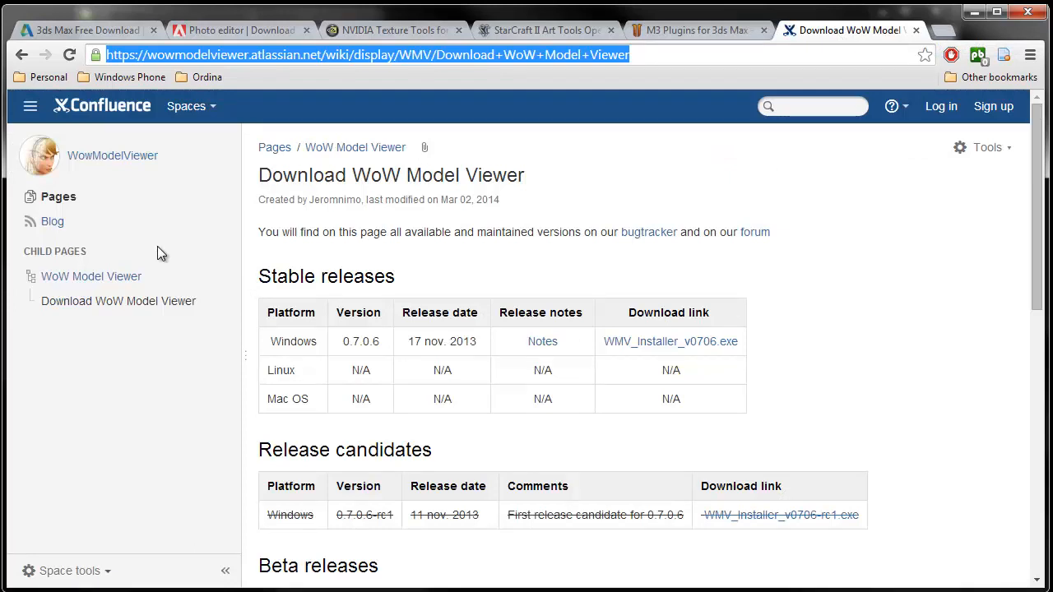
mouse_move(418, 347)
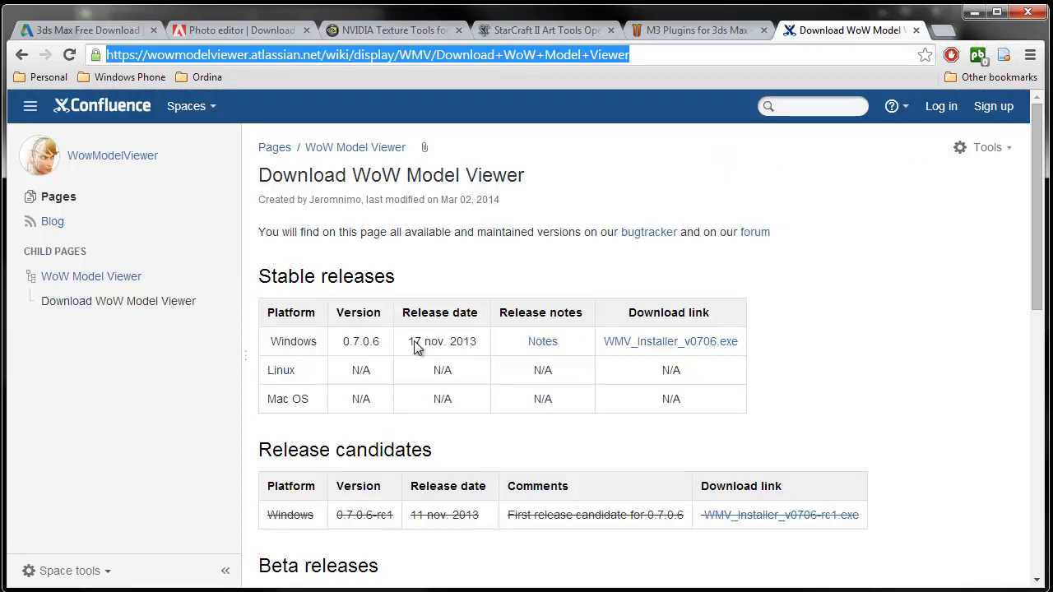
mouse_move(839, 353)
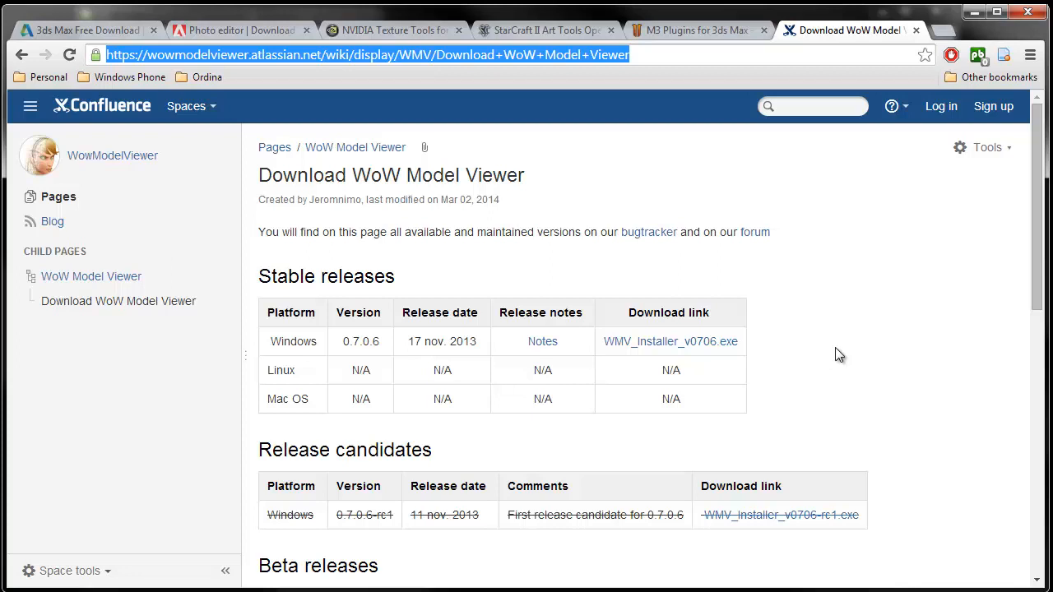
mouse_move(601, 255)
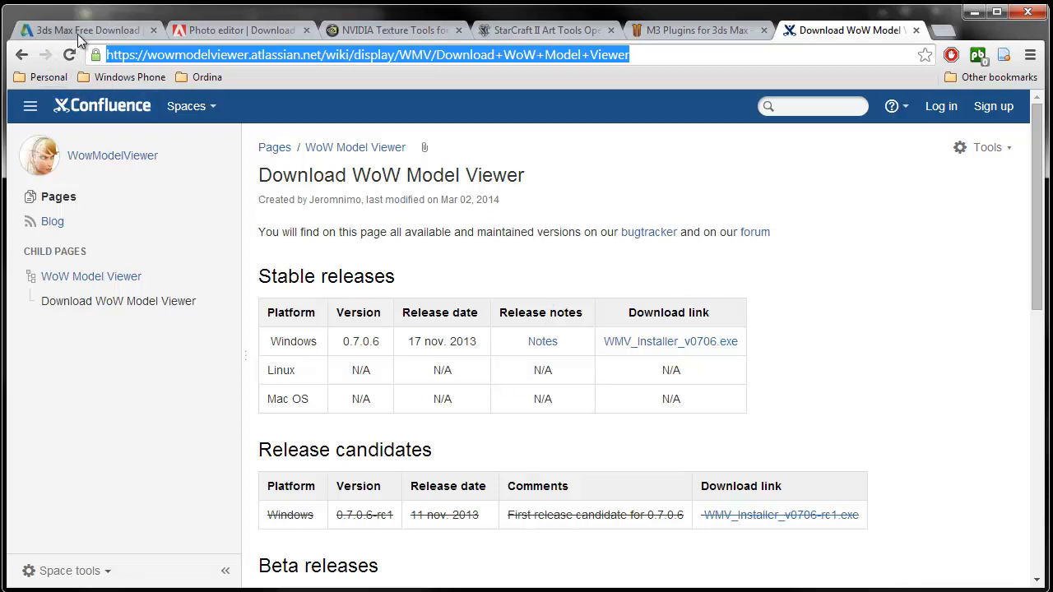
Revisit the 3ds Max download, StarCraft II Art Tools and M3 Plugins pages in turn
left_click(83, 30)
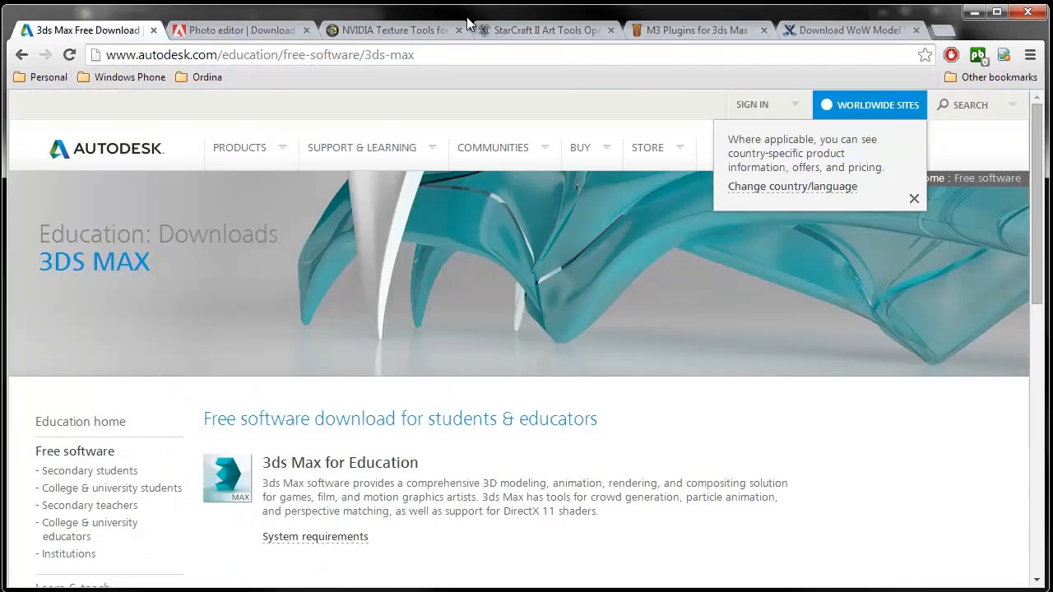
left_click(542, 29)
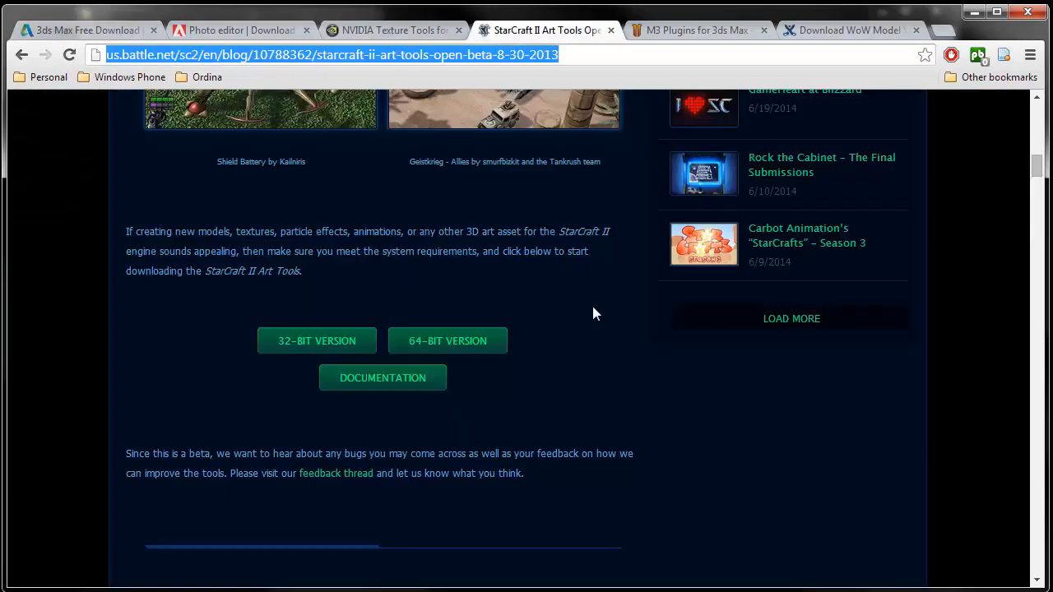
mouse_move(689, 29)
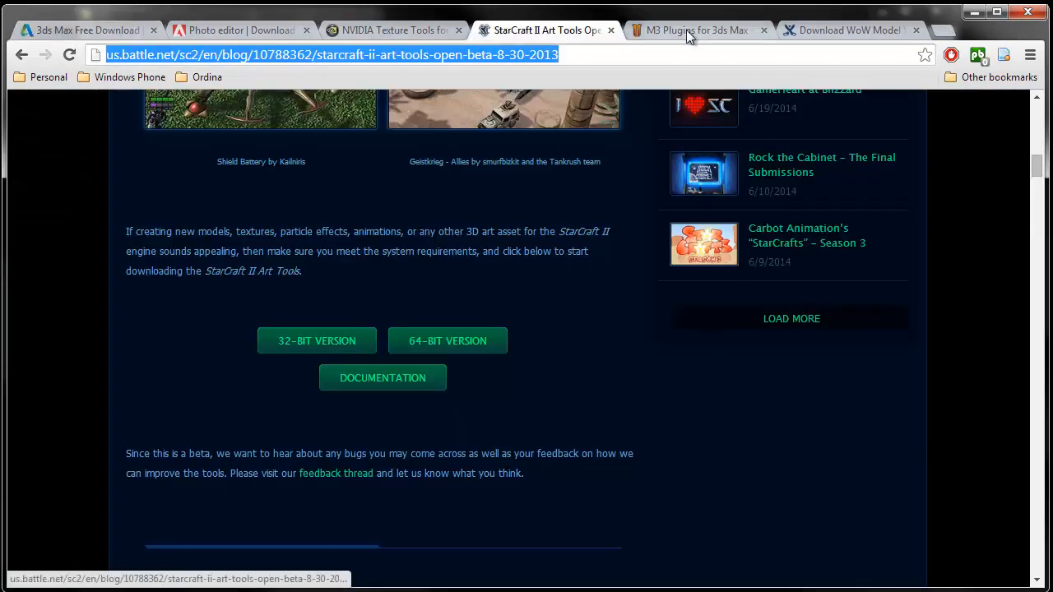
left_click(694, 30)
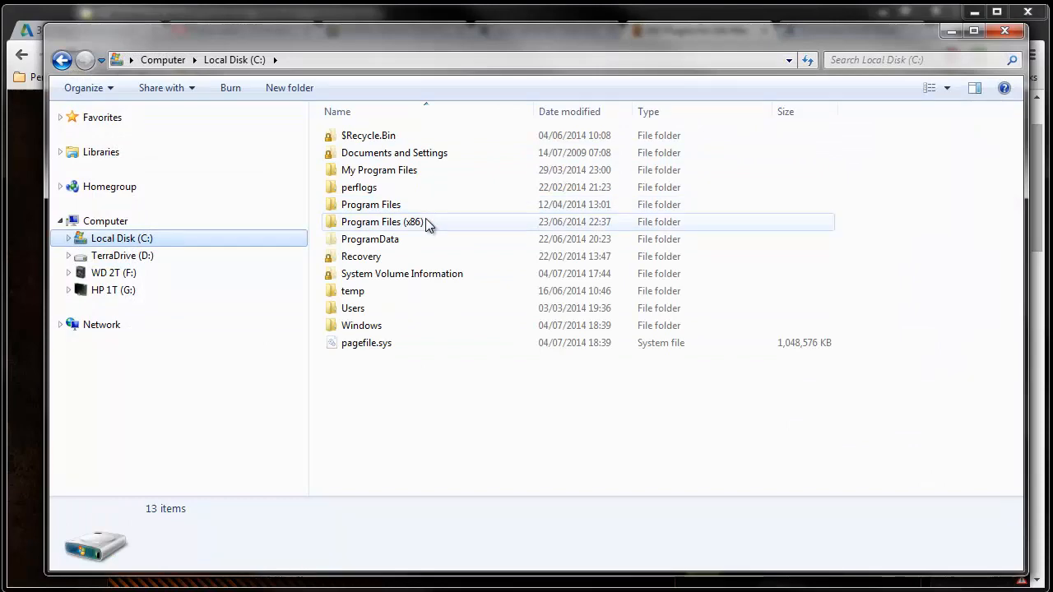
Browse to Program Files (x86) > Autodesk > 3ds Max 2011 Scripts\Startup and select m2_import_v0.304b.ms
double_click(381, 221)
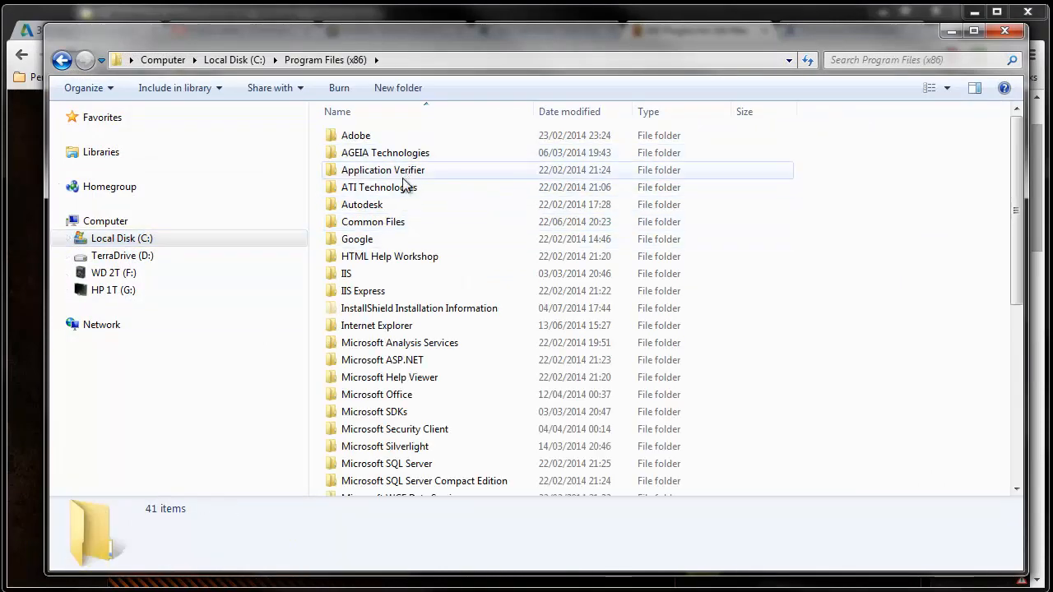
double_click(362, 204)
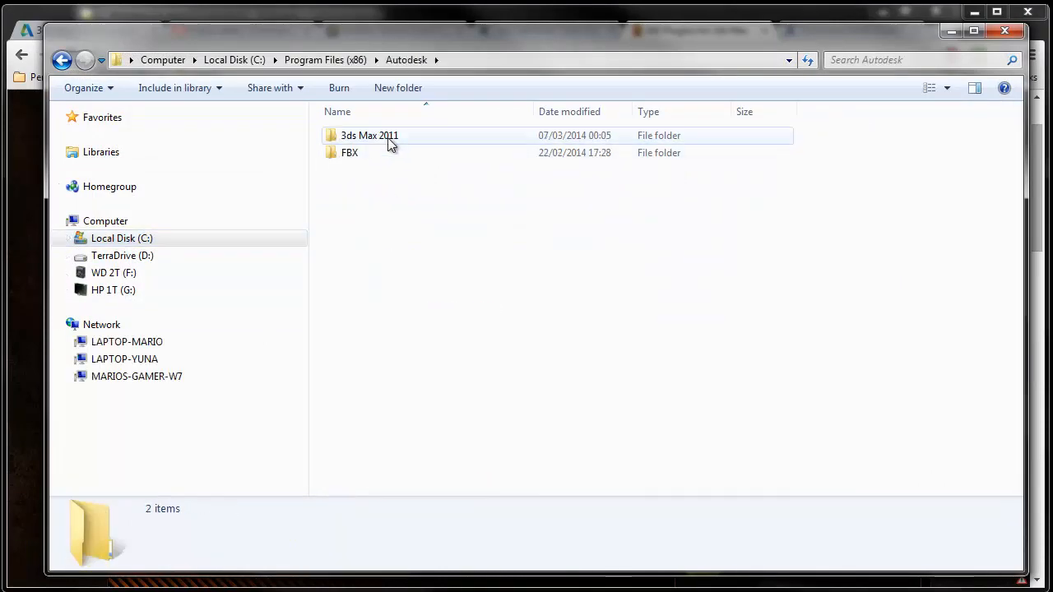
double_click(368, 135)
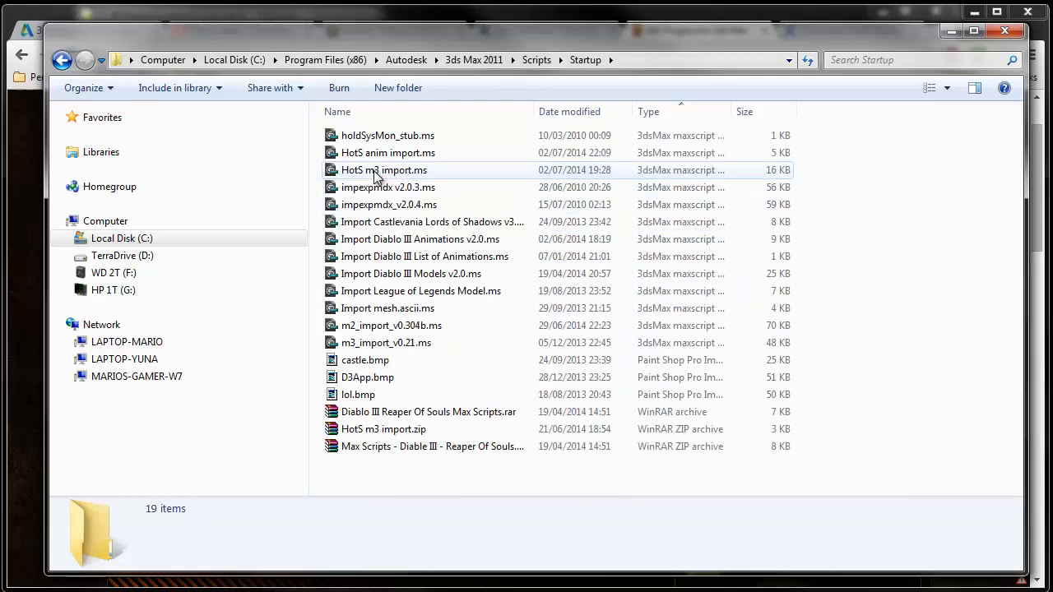
left_click(391, 325)
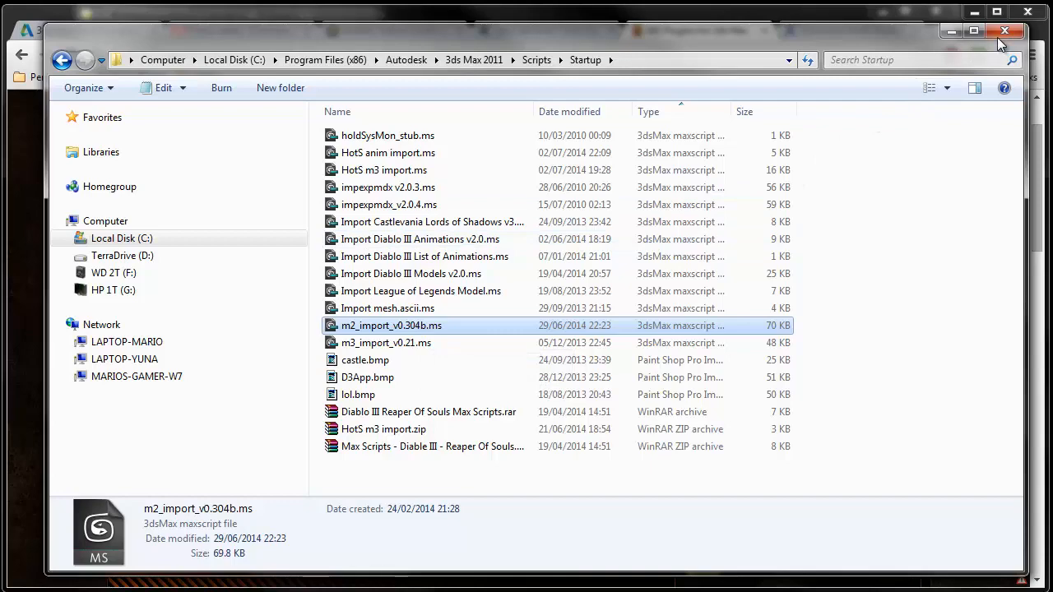
mouse_move(1004, 31)
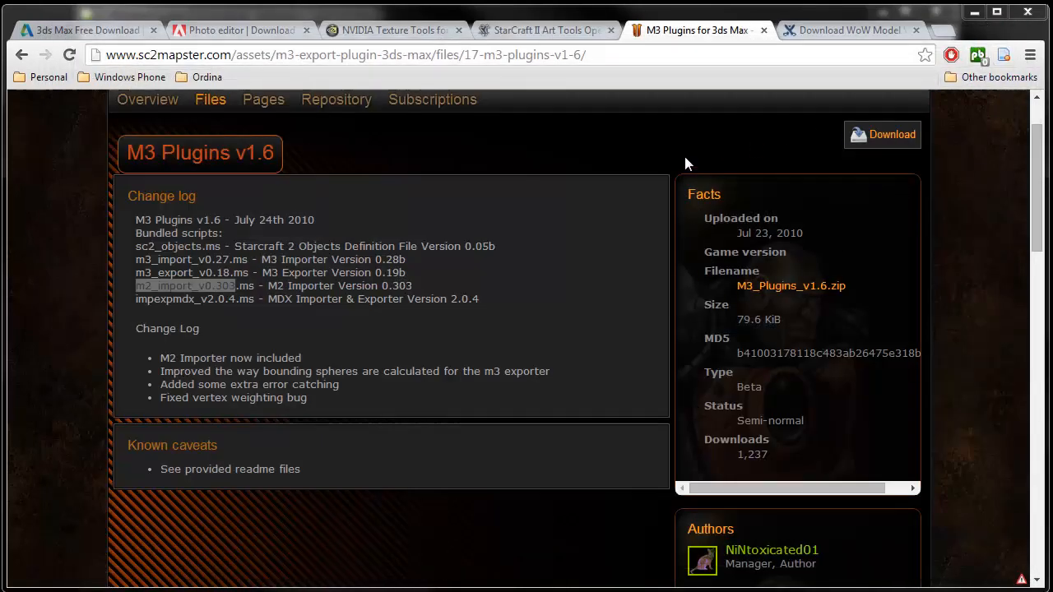
mouse_move(618, 137)
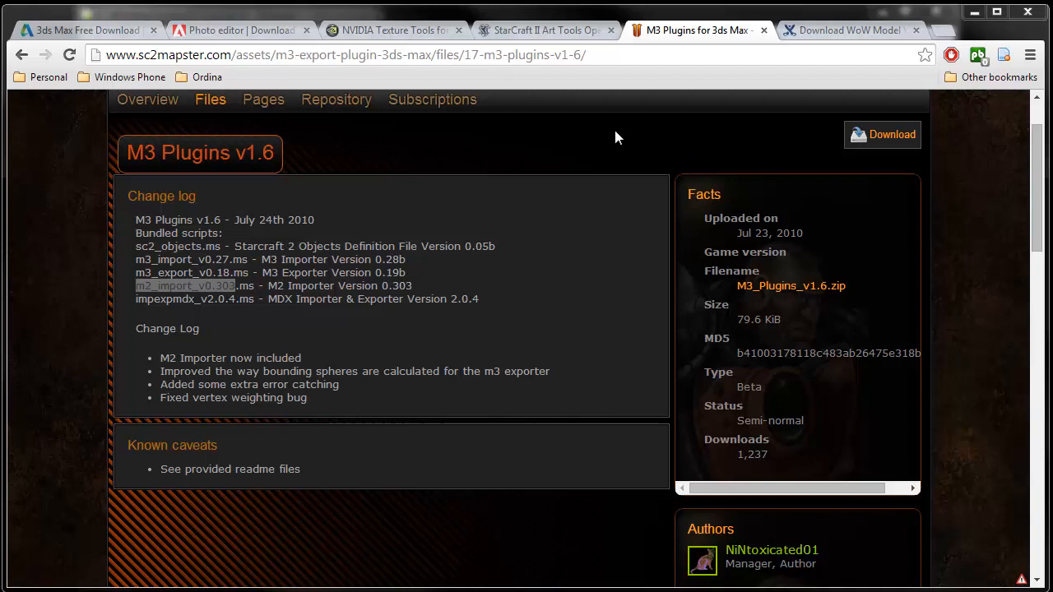
mouse_move(609, 140)
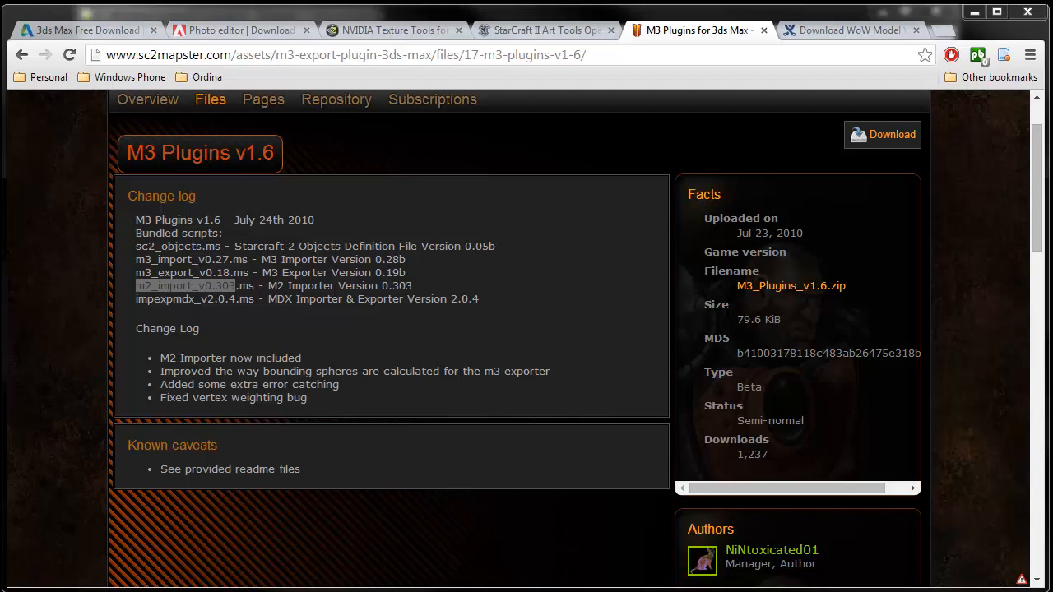
mouse_move(780, 211)
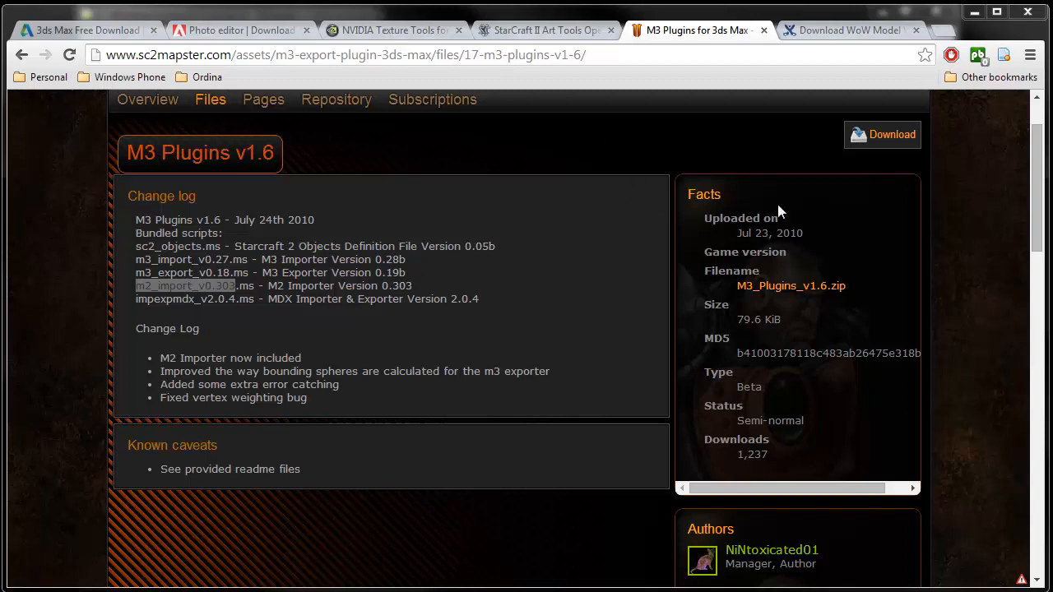